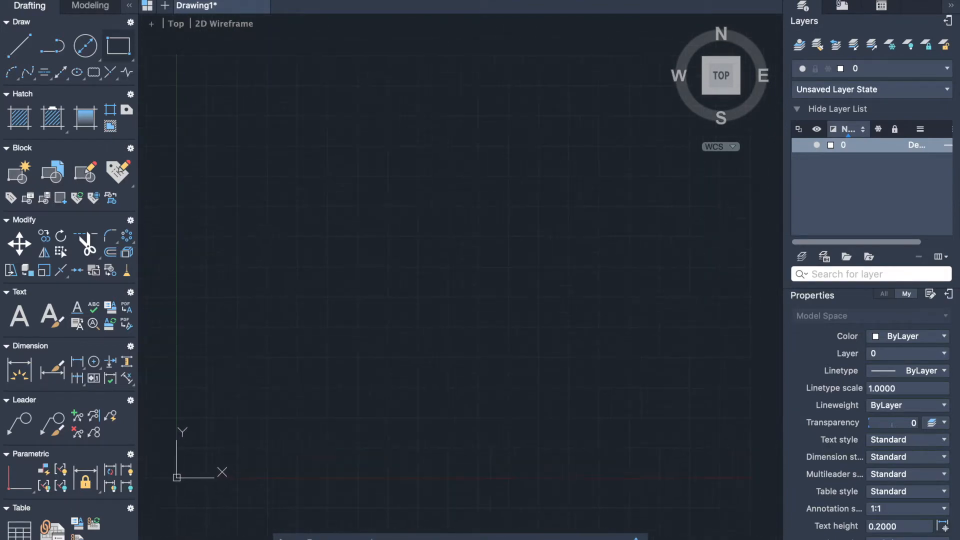
pyautogui.moveTo(52, 46)
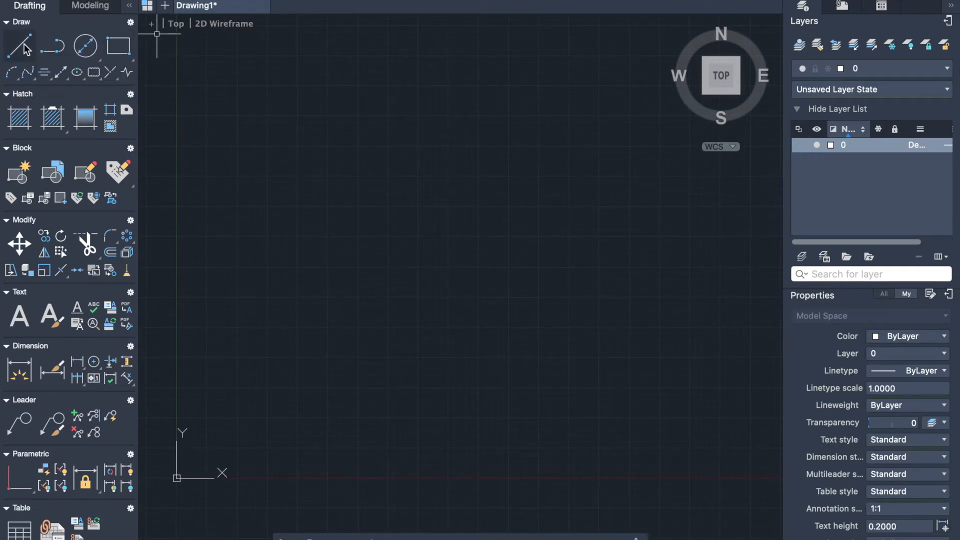
# - Draw a closed L-shaped line outline, then a matching one to its right
pyautogui.click(19, 46)
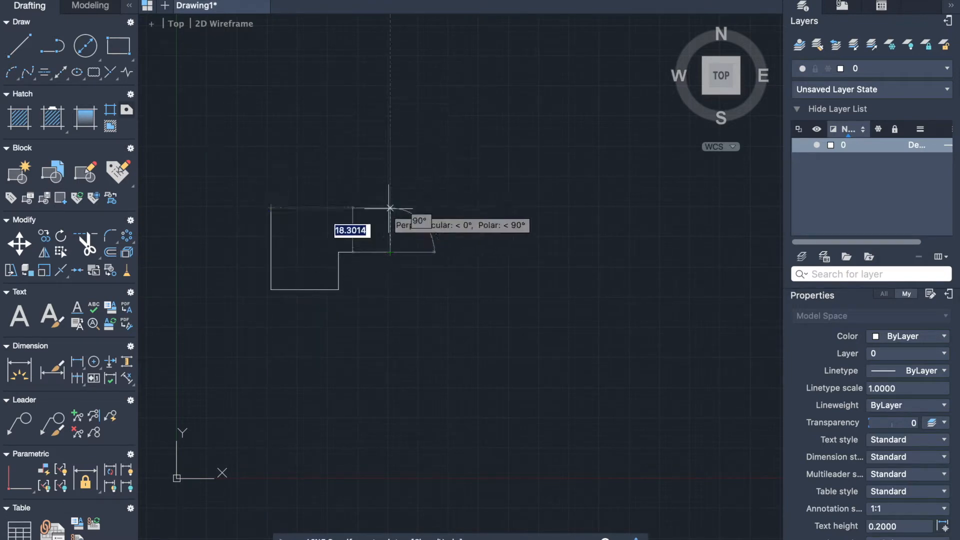
pyautogui.click(390, 208)
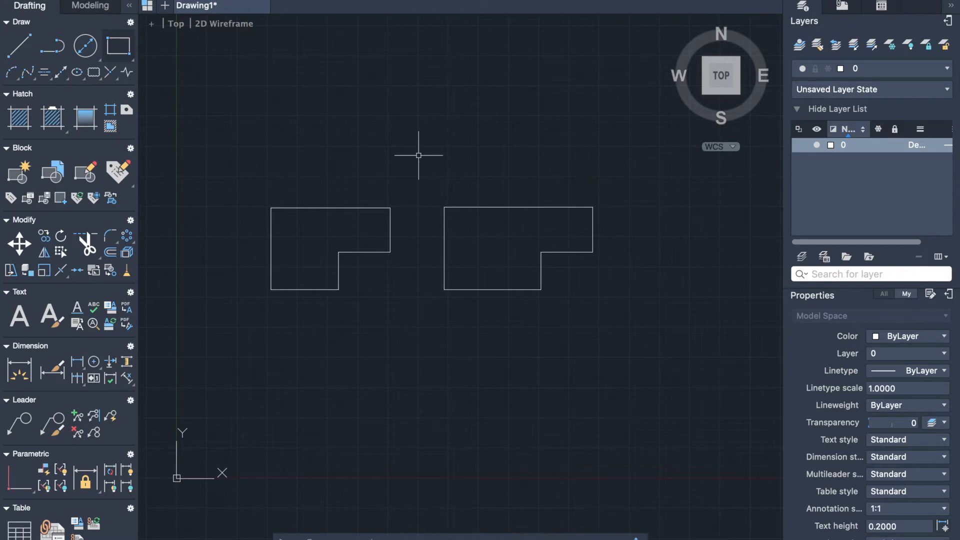
pyautogui.moveTo(384, 222)
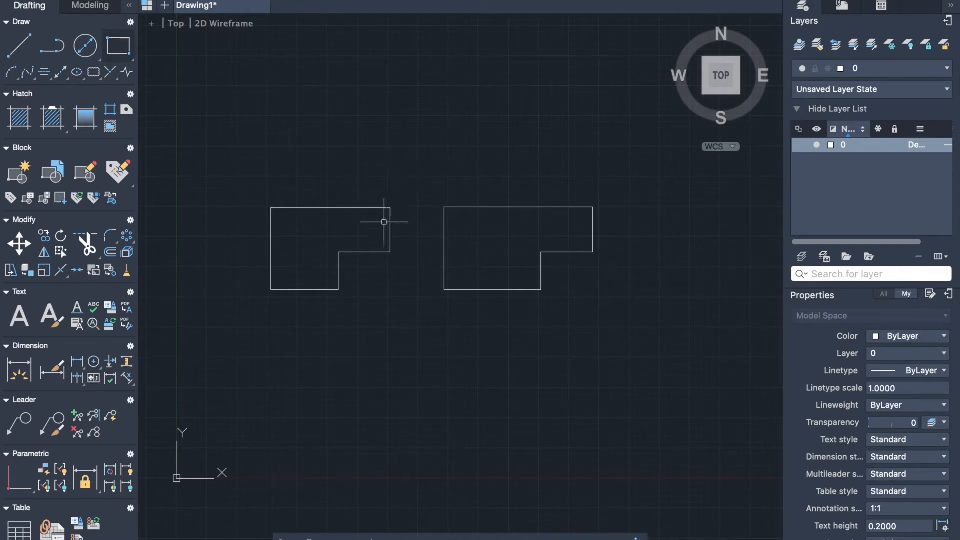
pyautogui.click(363, 221)
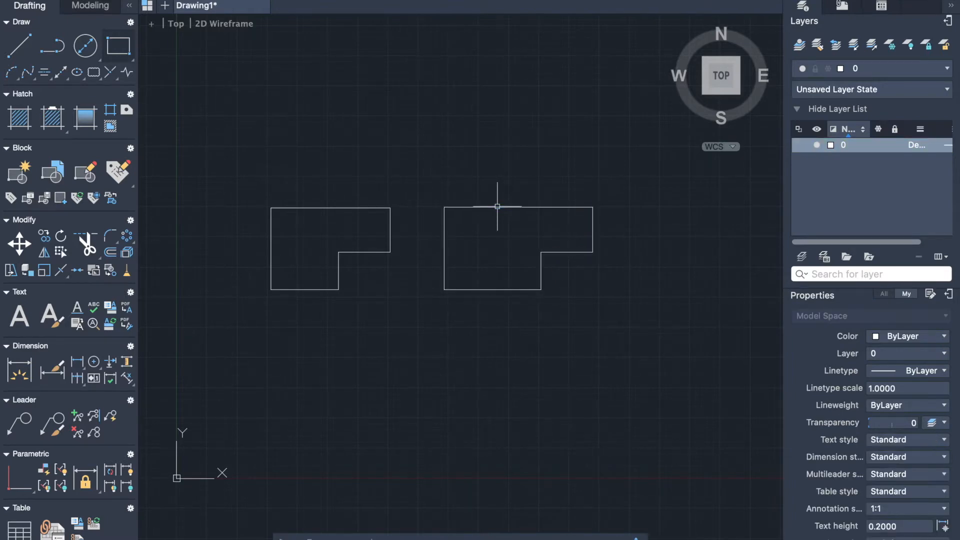
pyautogui.moveTo(415, 177)
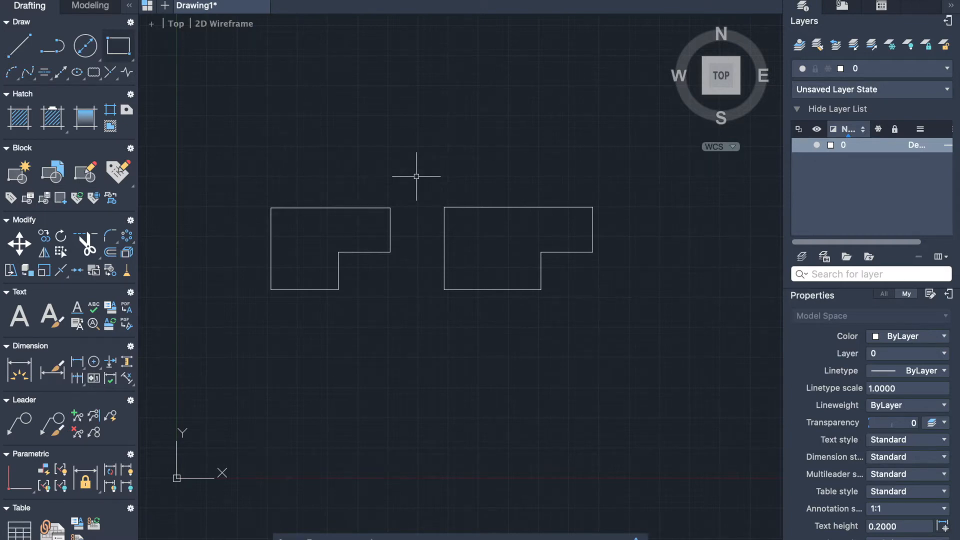
pyautogui.write('j')
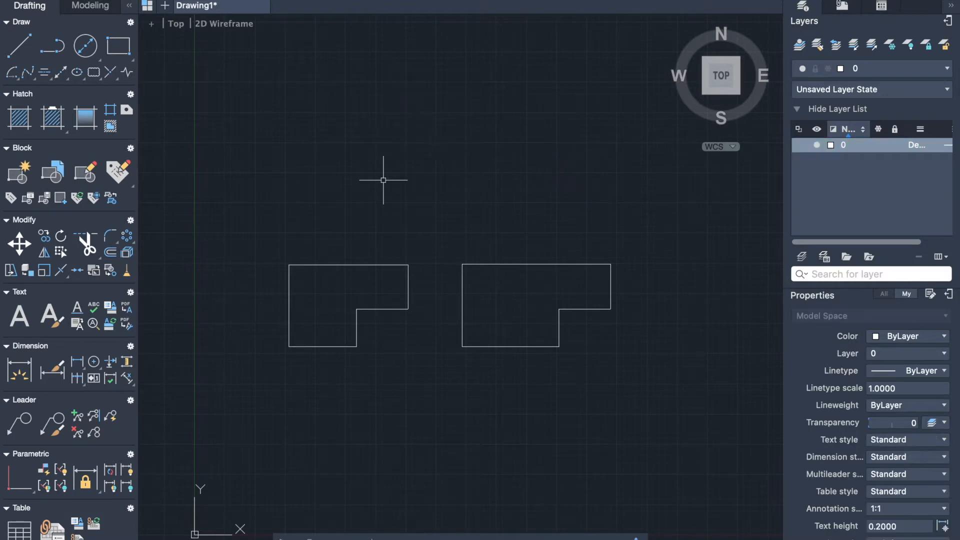
pyautogui.moveTo(320, 246)
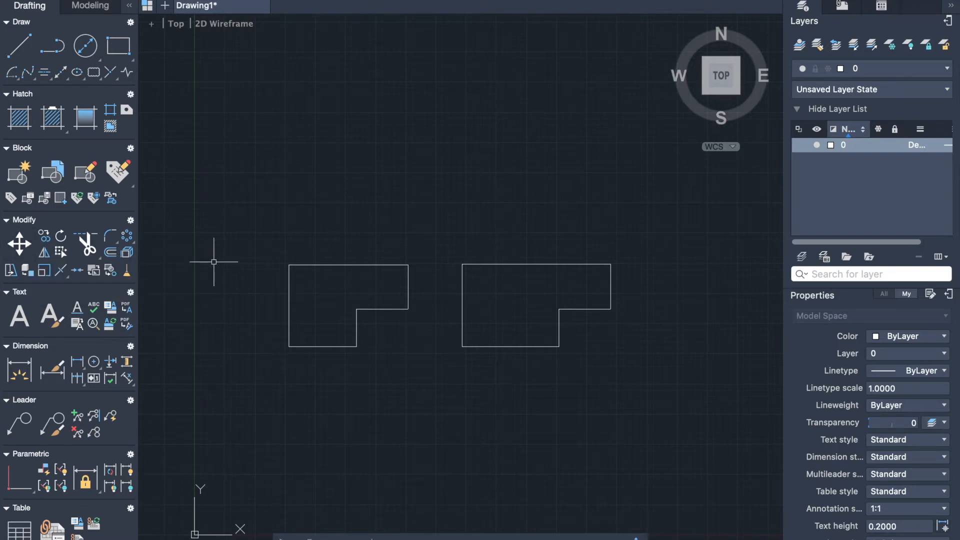
# - Move the left L-shaped outline with M, setting its base point to shift it above
pyautogui.write('m')
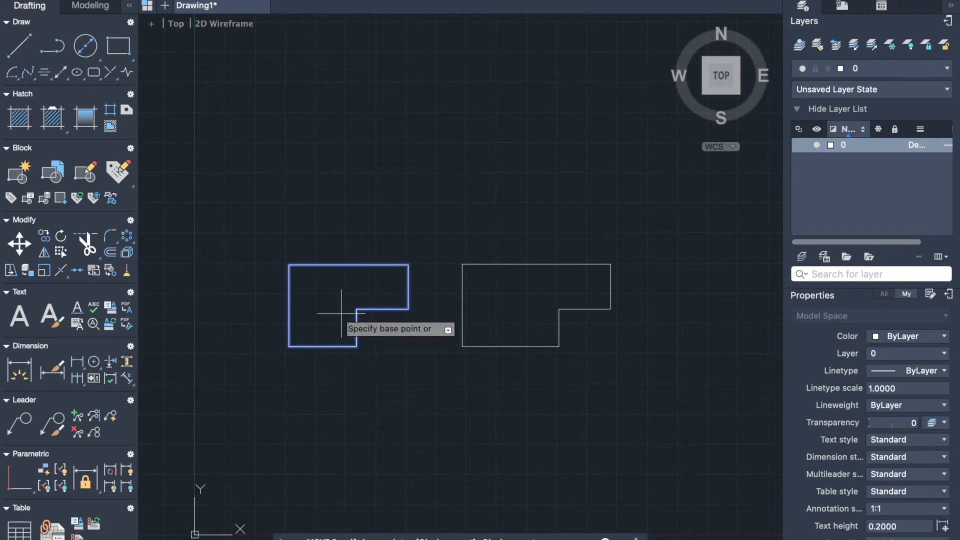
pyautogui.moveTo(340, 300)
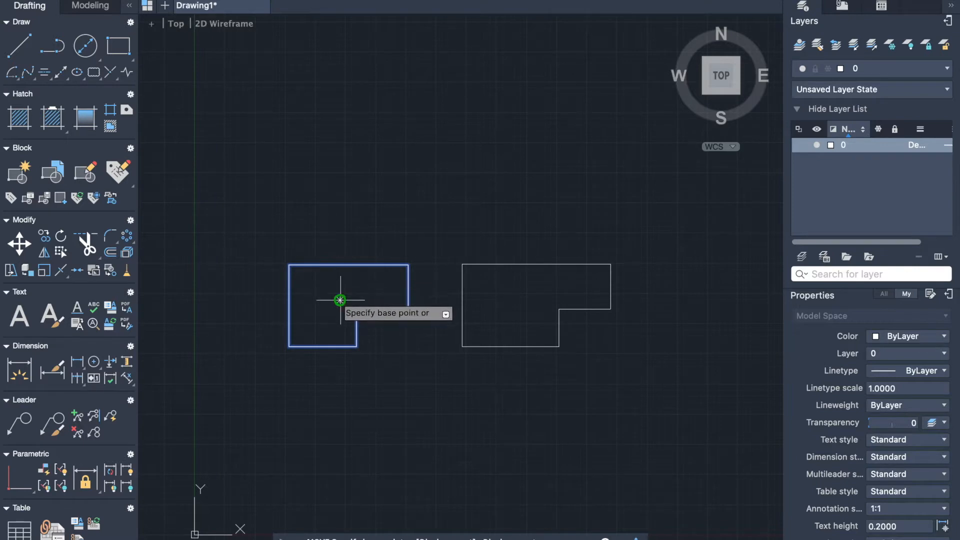
pyautogui.click(340, 300)
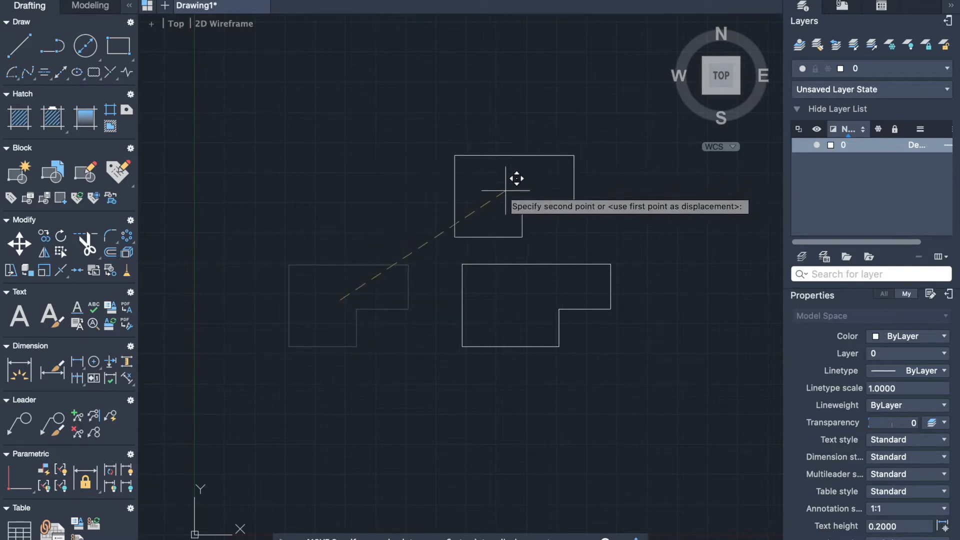
pyautogui.moveTo(522, 178)
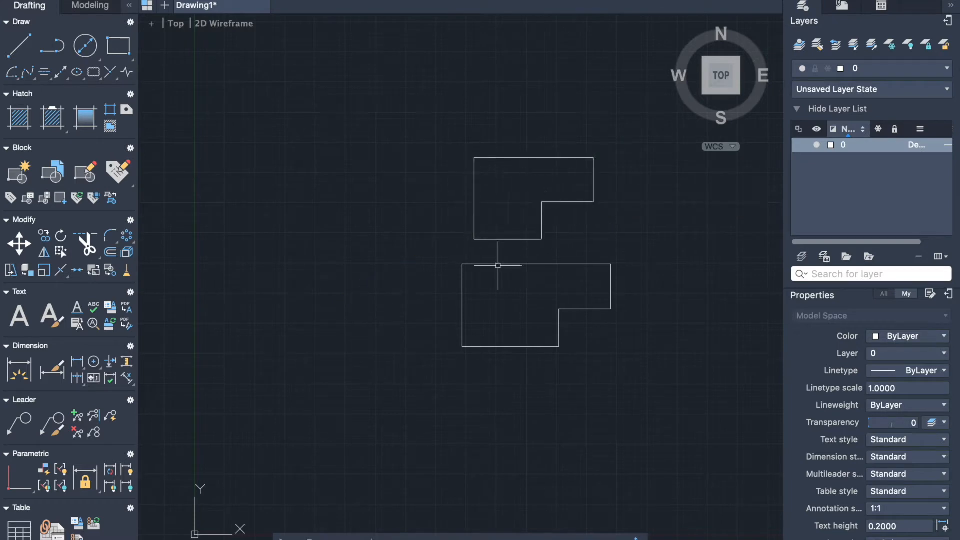
pyautogui.moveTo(513, 267)
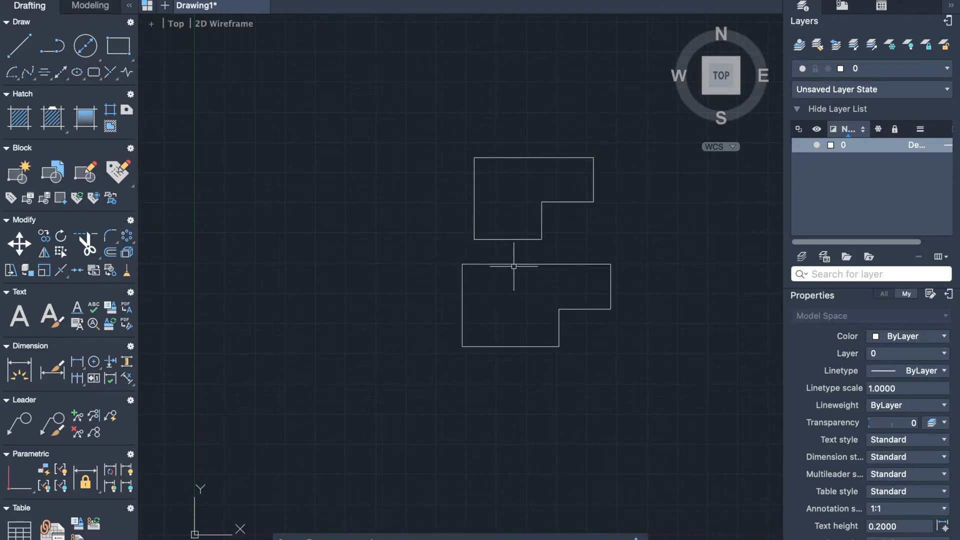
pyautogui.moveTo(359, 248)
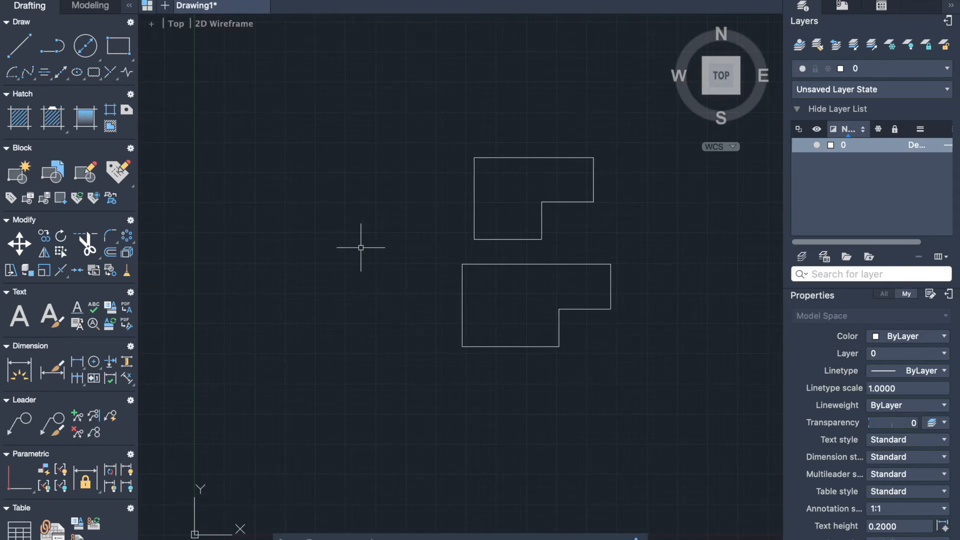
# - Copy the lower L-shaped outline three times: to its left, right and below
pyautogui.write('co')
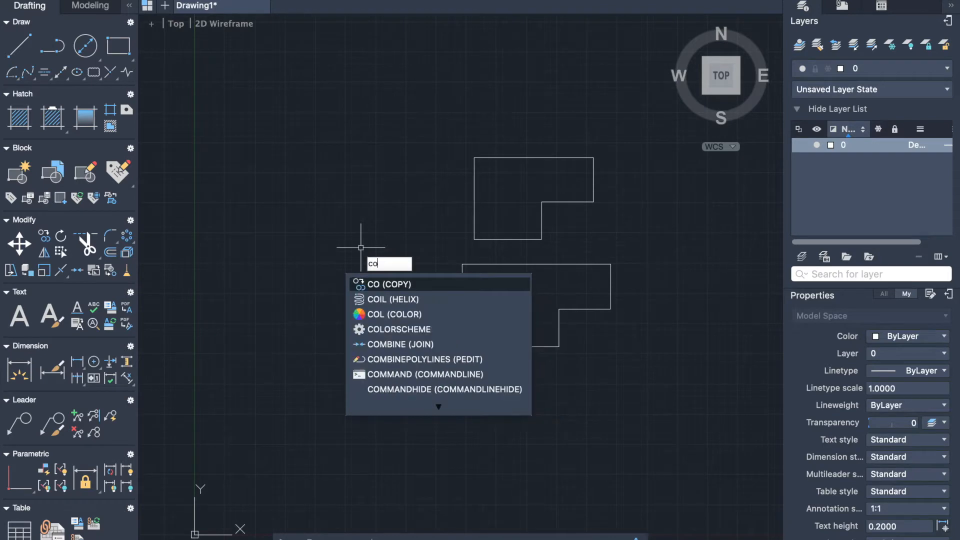
pyautogui.moveTo(382, 289)
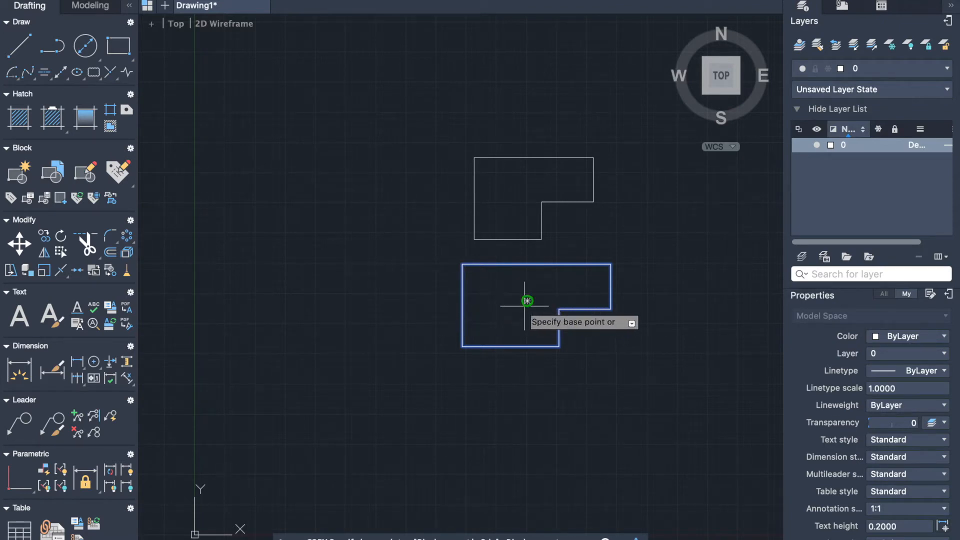
pyautogui.click(526, 300)
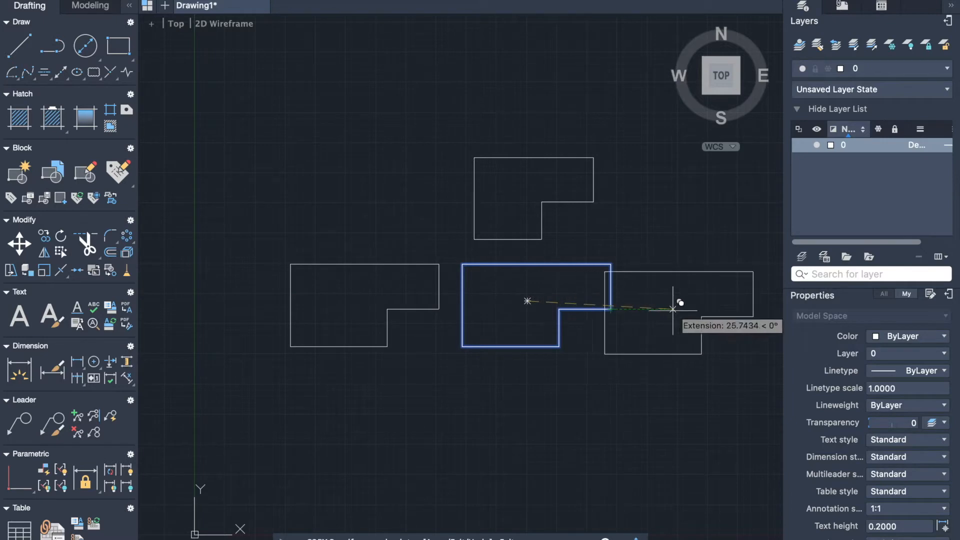
pyautogui.moveTo(550, 297)
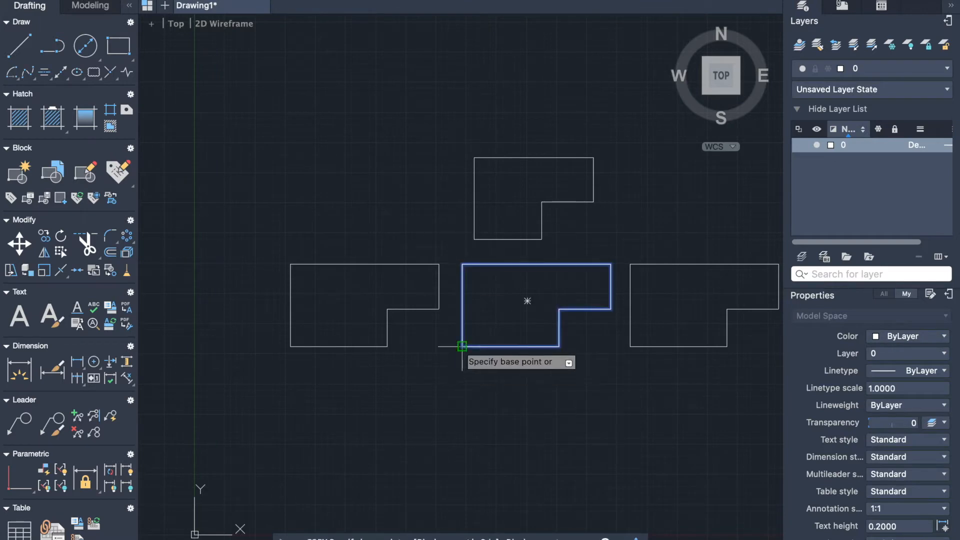
pyautogui.click(462, 346)
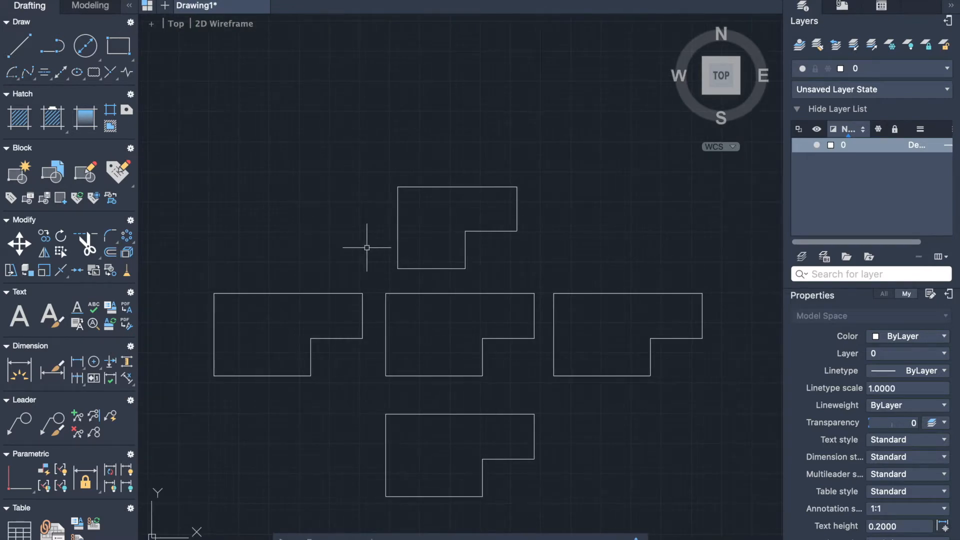
pyautogui.moveTo(491, 243)
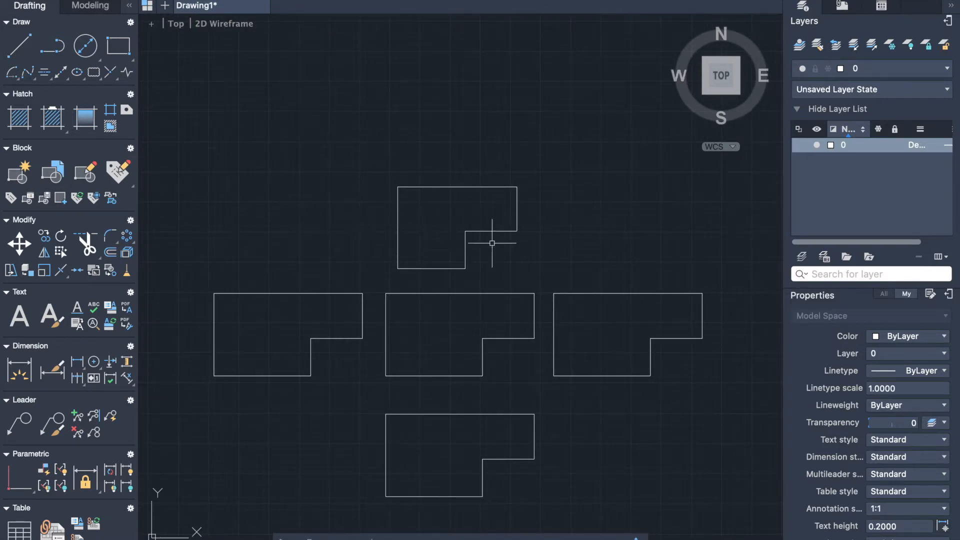
# - Draw a 6-sided hexagon inside the top outline, then start rotating it 90° with RO
pyautogui.click(119, 46)
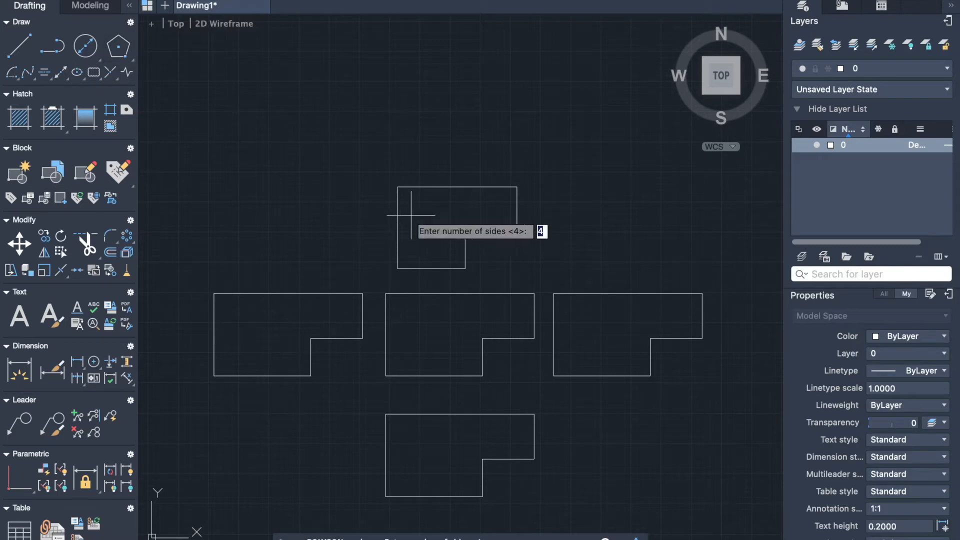
pyautogui.press('Return')
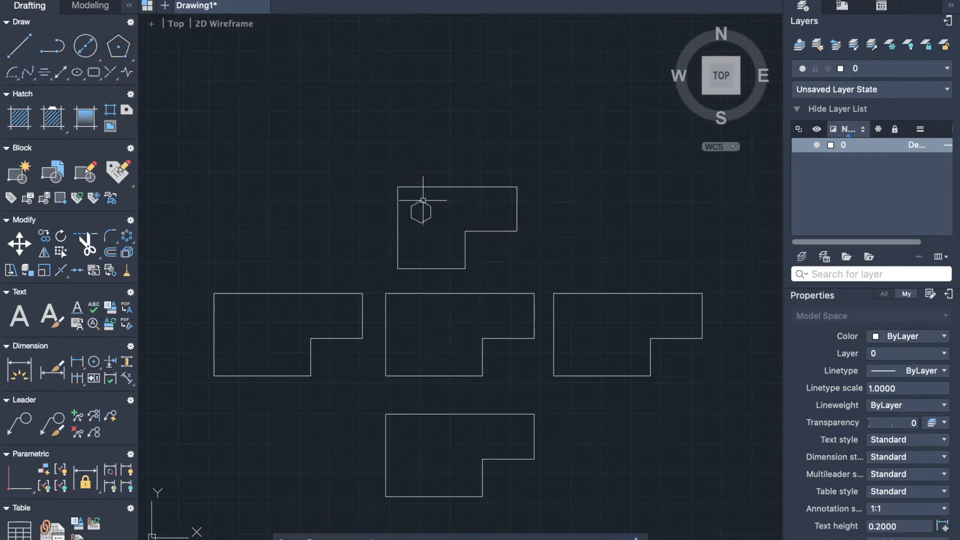
pyautogui.moveTo(60, 235)
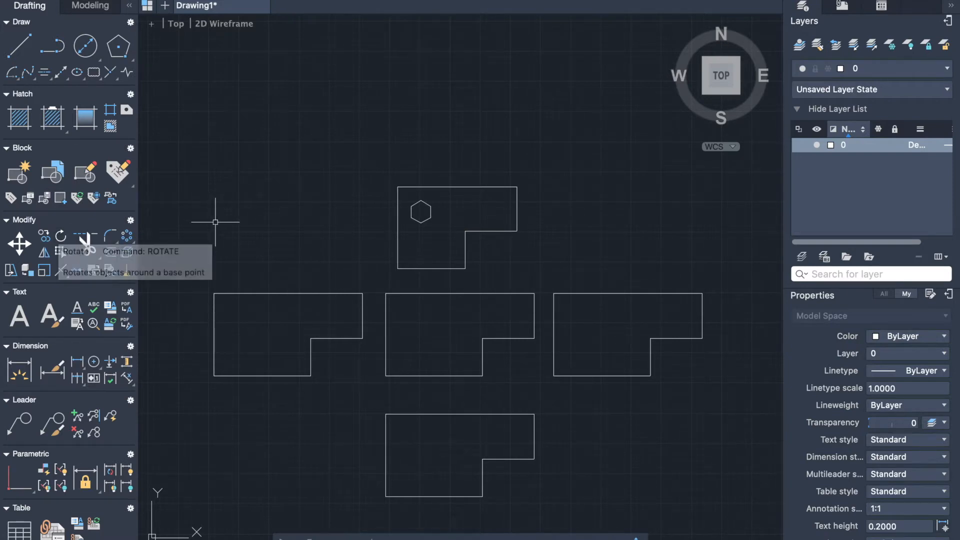
pyautogui.write('ro')
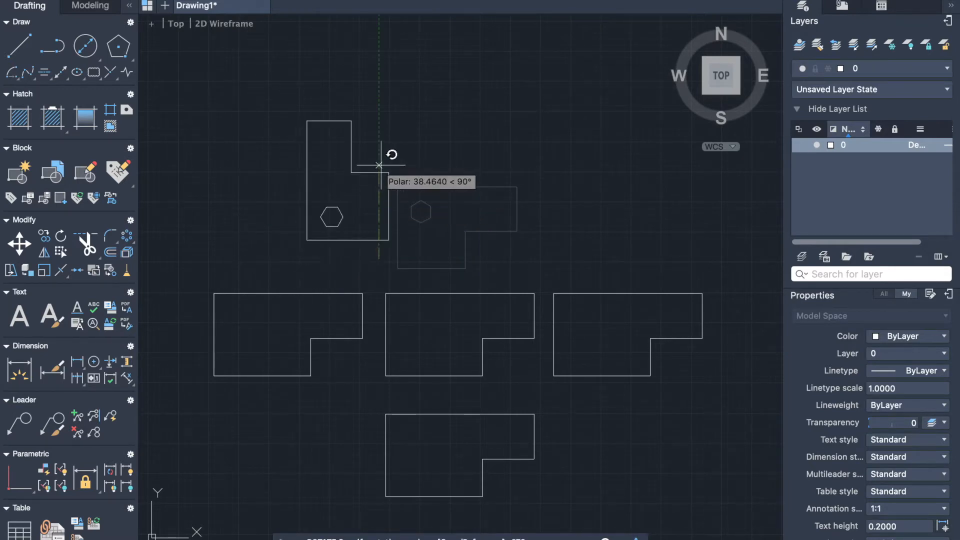
pyautogui.moveTo(377, 132)
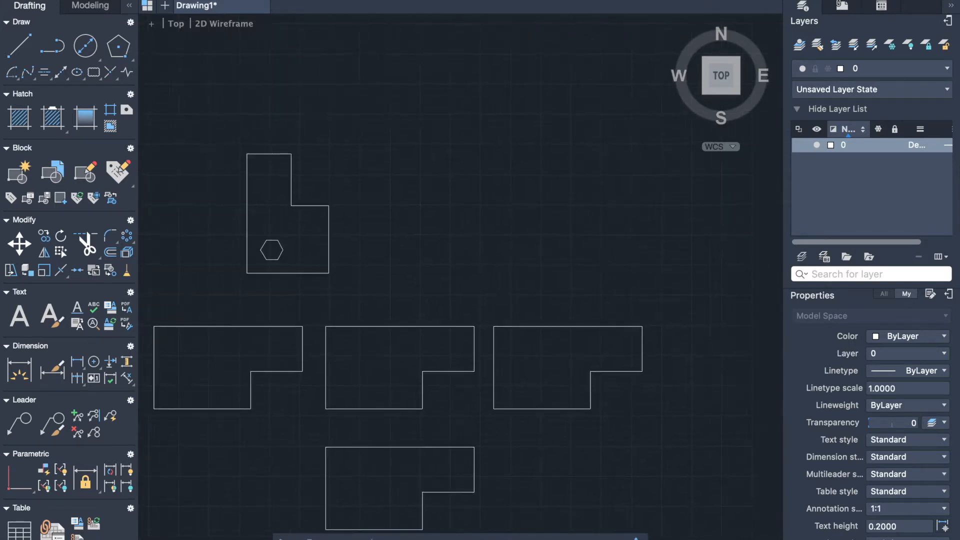
pyautogui.moveTo(456, 171)
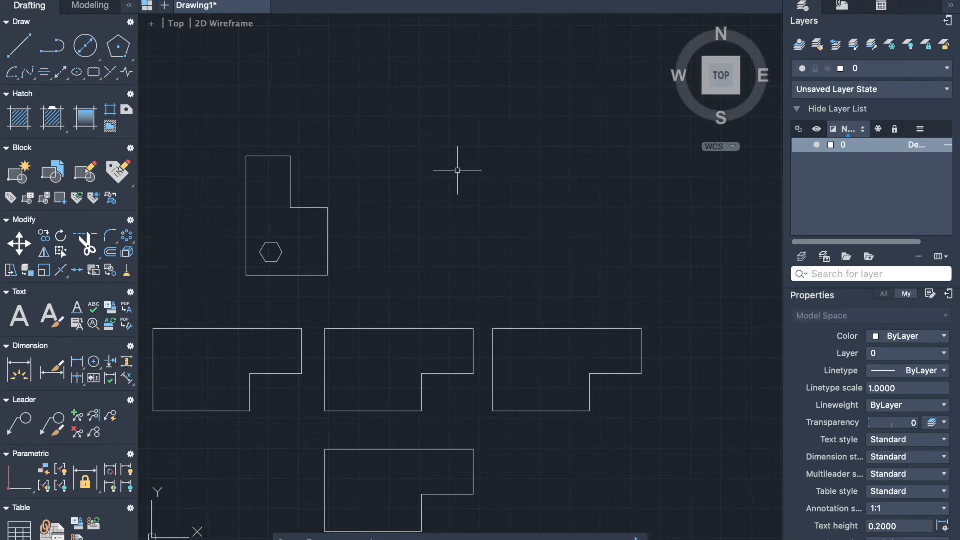
pyautogui.moveTo(352, 237)
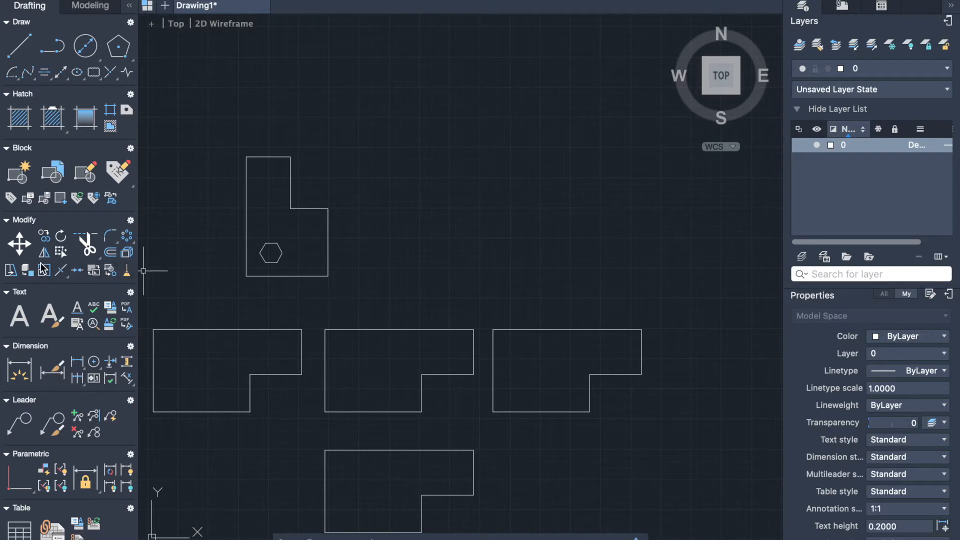
pyautogui.moveTo(43, 252)
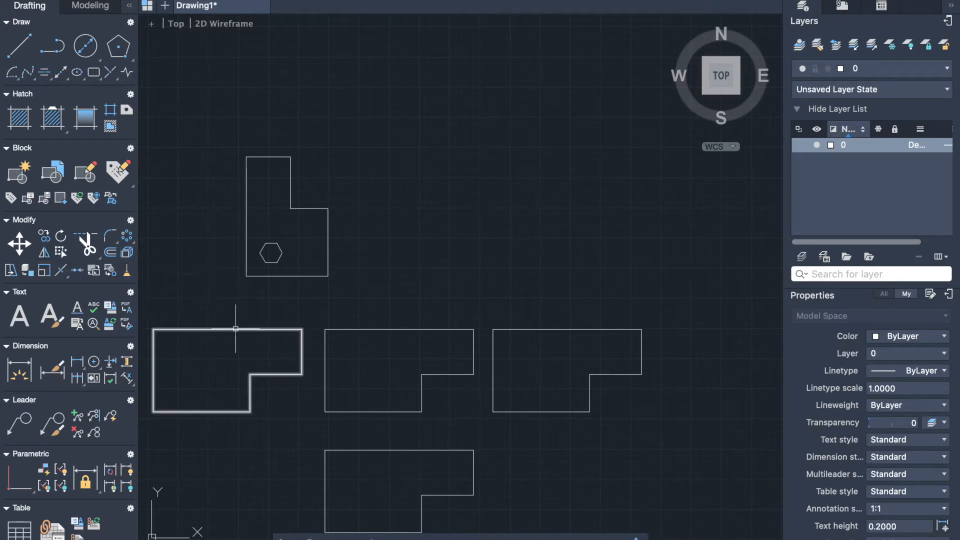
# - Mirror the L-shape and hexagon across a vertical line, keeping the source
pyautogui.write('m')
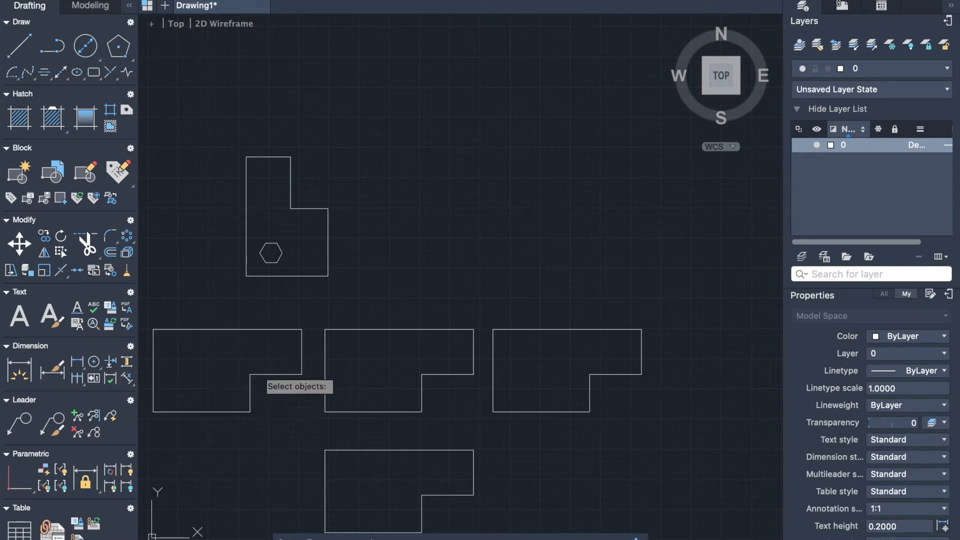
pyautogui.moveTo(334, 128)
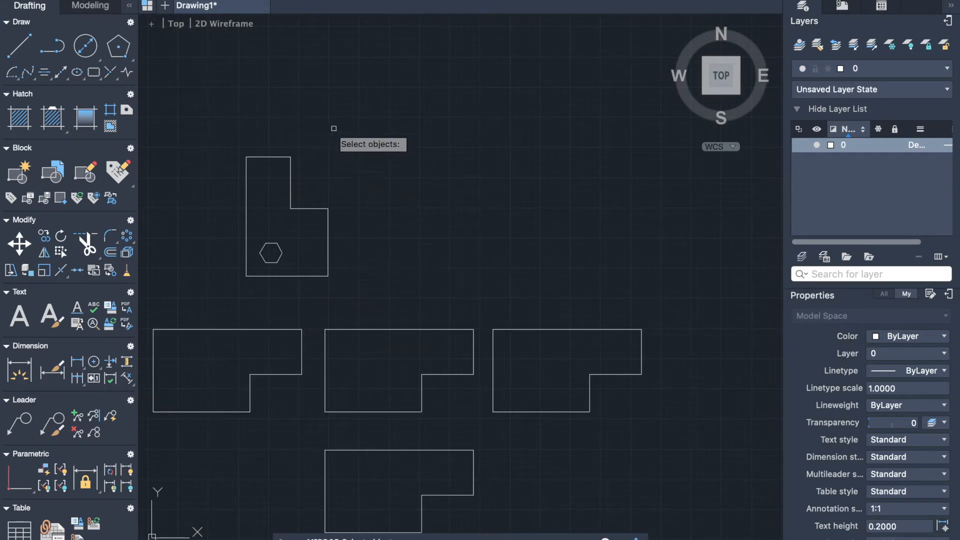
pyautogui.click(287, 218)
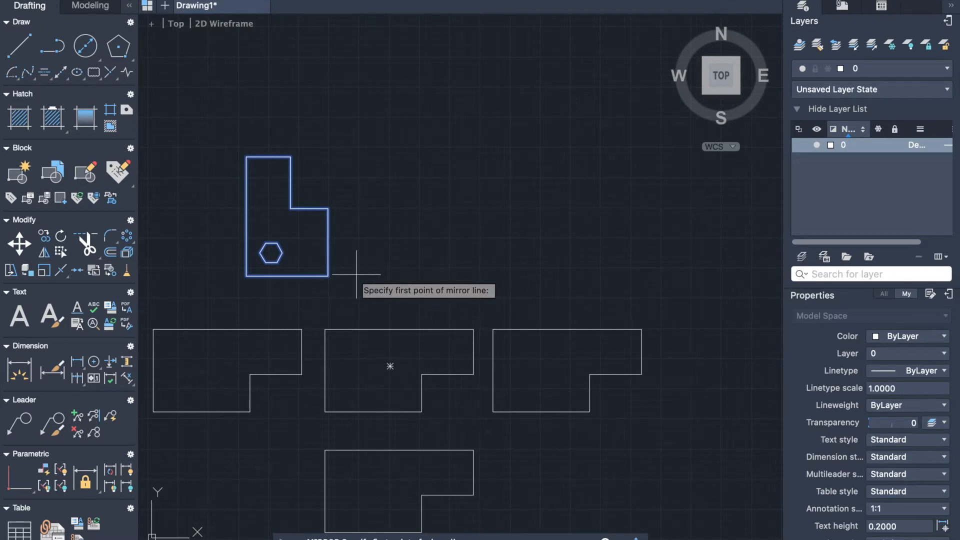
pyautogui.click(357, 209)
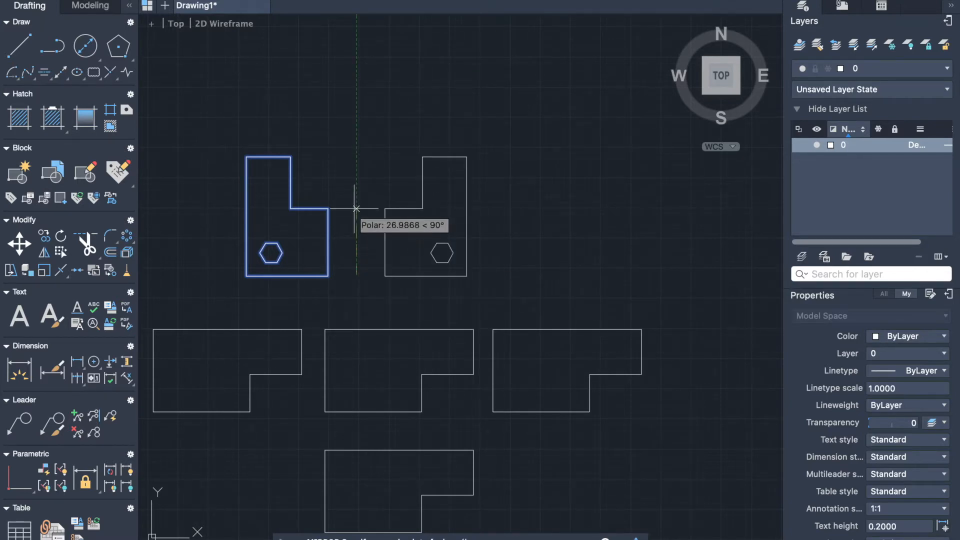
pyautogui.moveTo(356, 205)
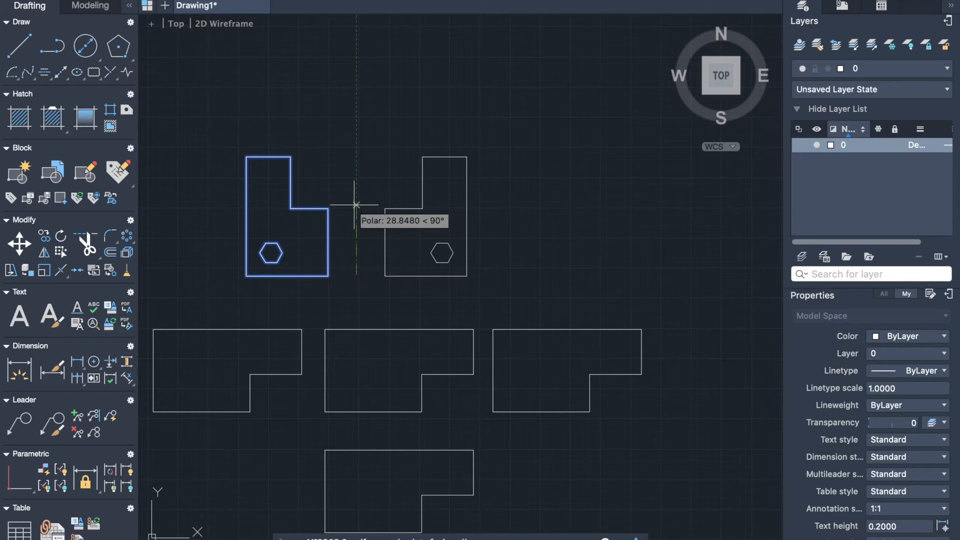
pyautogui.moveTo(355, 201)
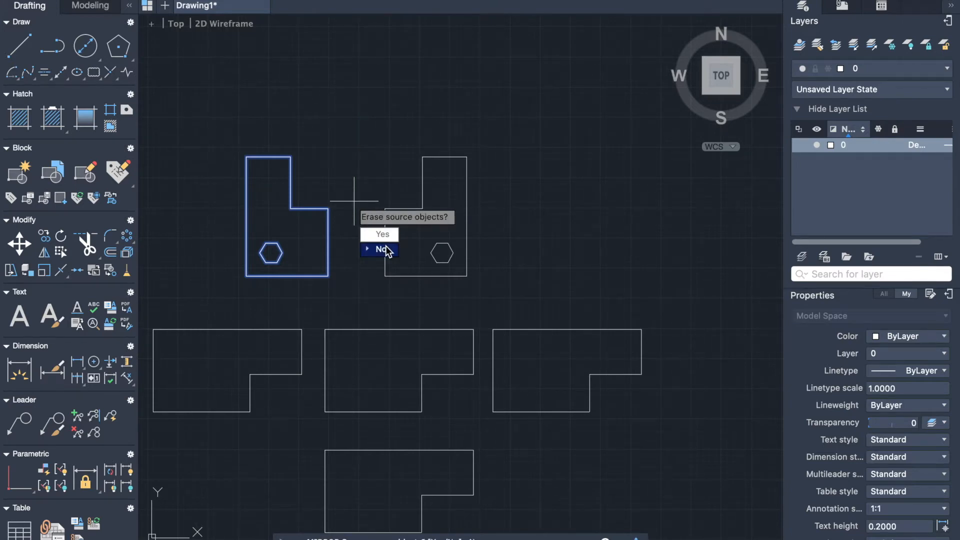
pyautogui.click(377, 249)
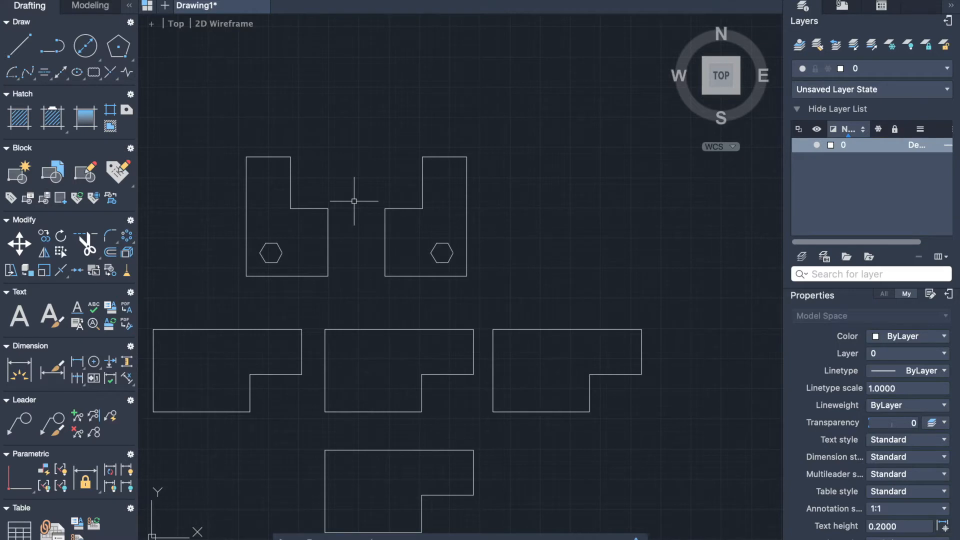
pyautogui.scroll(3)
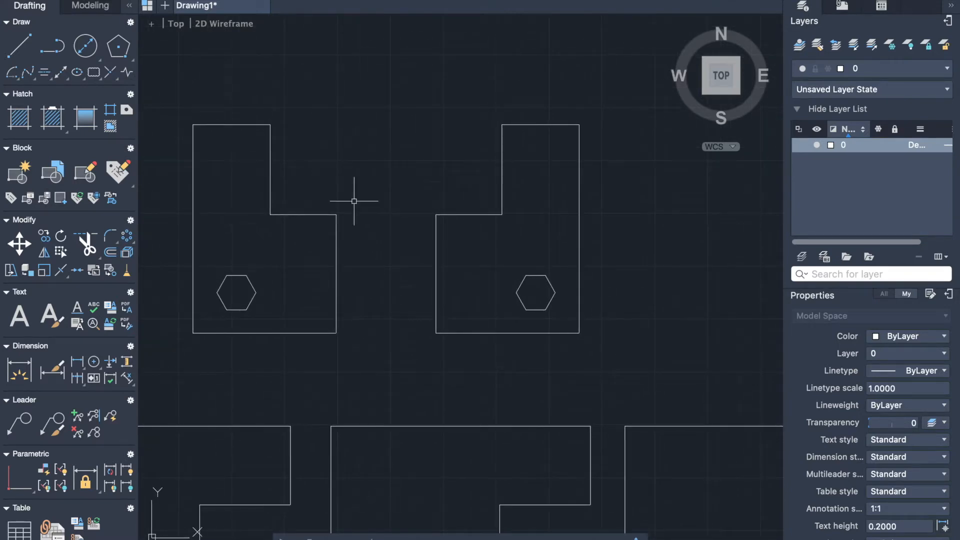
pyautogui.moveTo(172, 219)
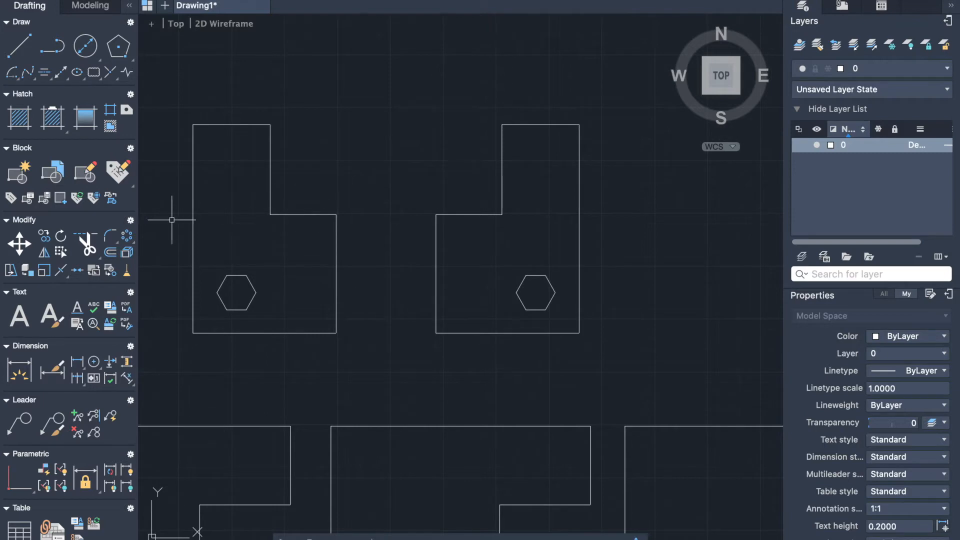
pyautogui.moveTo(110, 238)
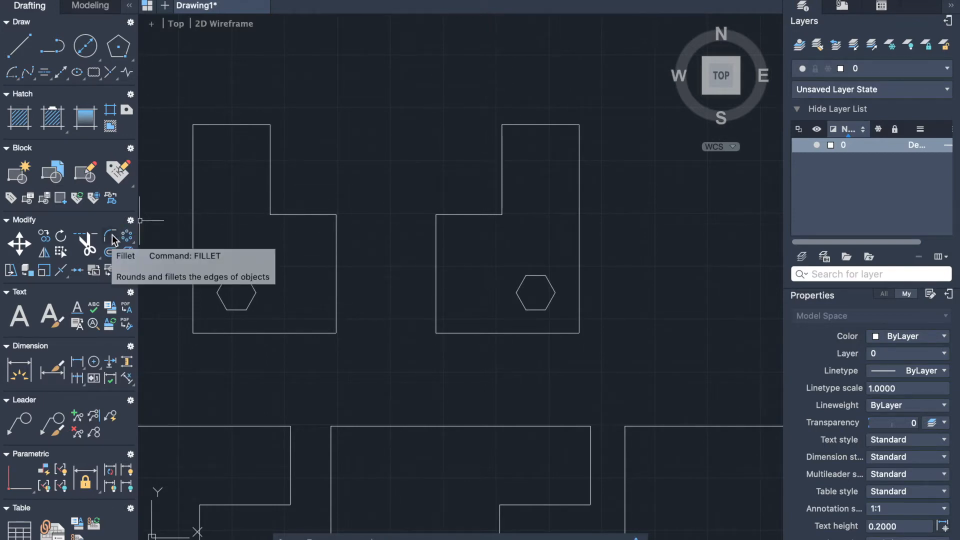
# - Fillet the inner step corner of the original and mirrored outlines with radius 5
pyautogui.click(110, 237)
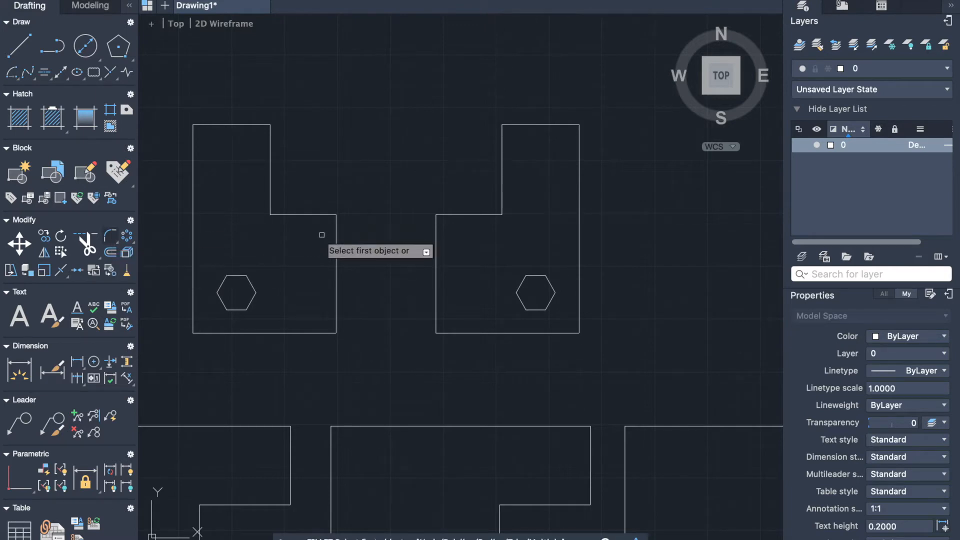
pyautogui.moveTo(359, 372)
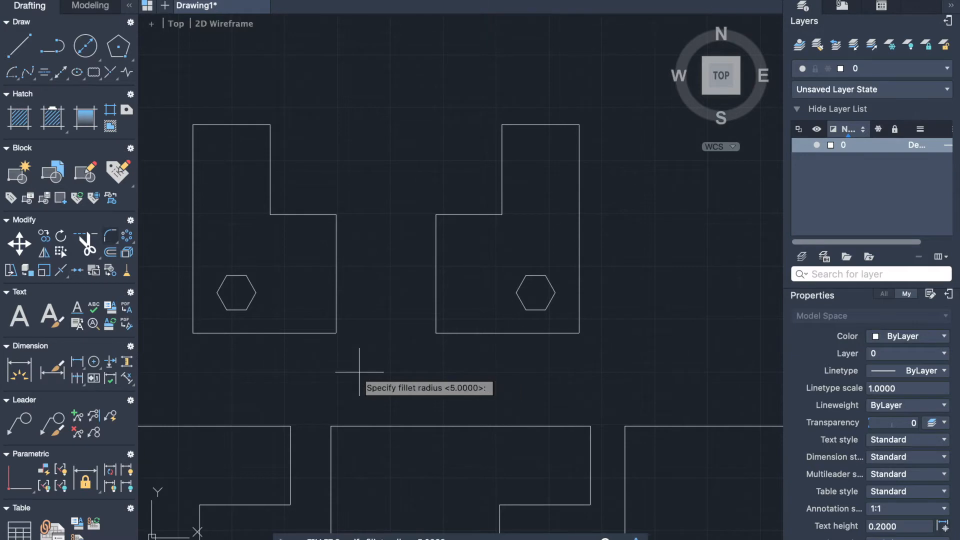
pyautogui.moveTo(364, 333)
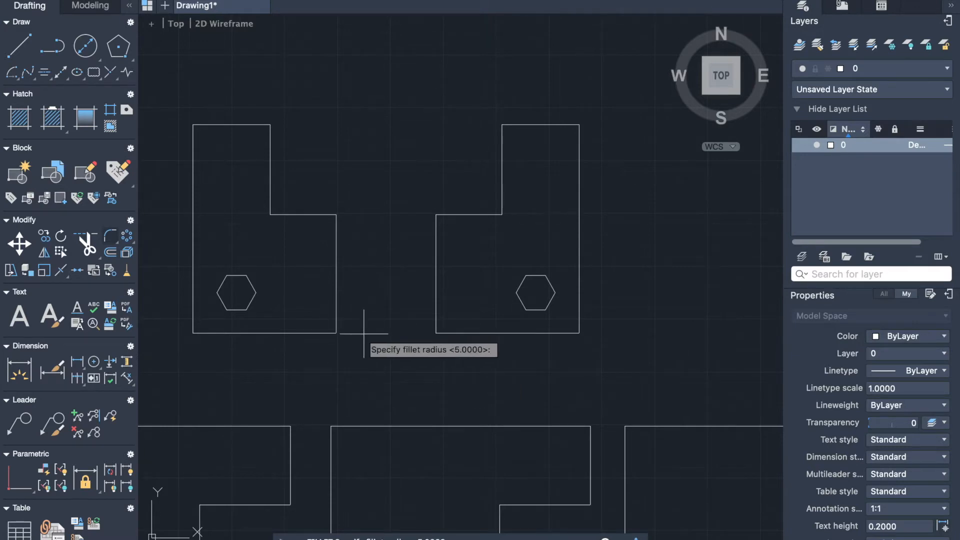
pyautogui.press('Return')
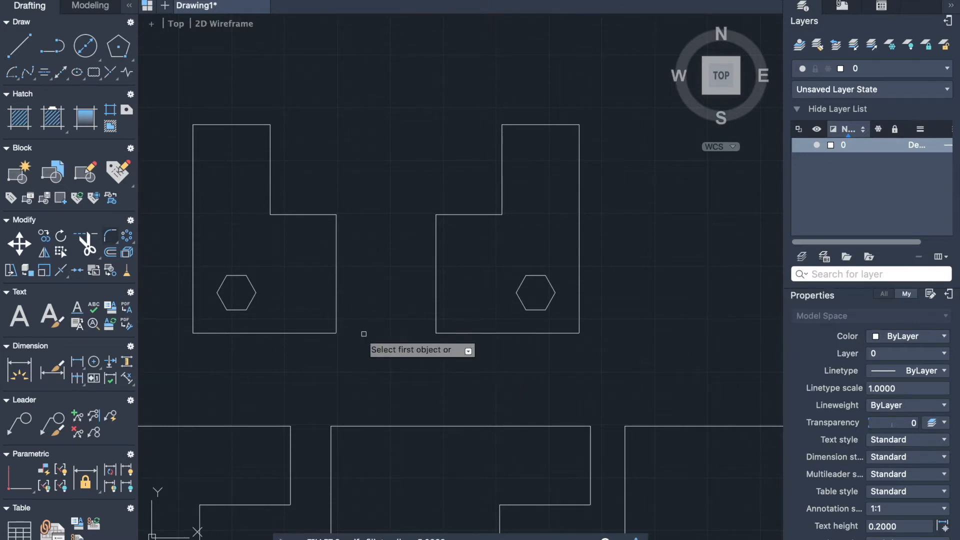
pyautogui.moveTo(364, 232)
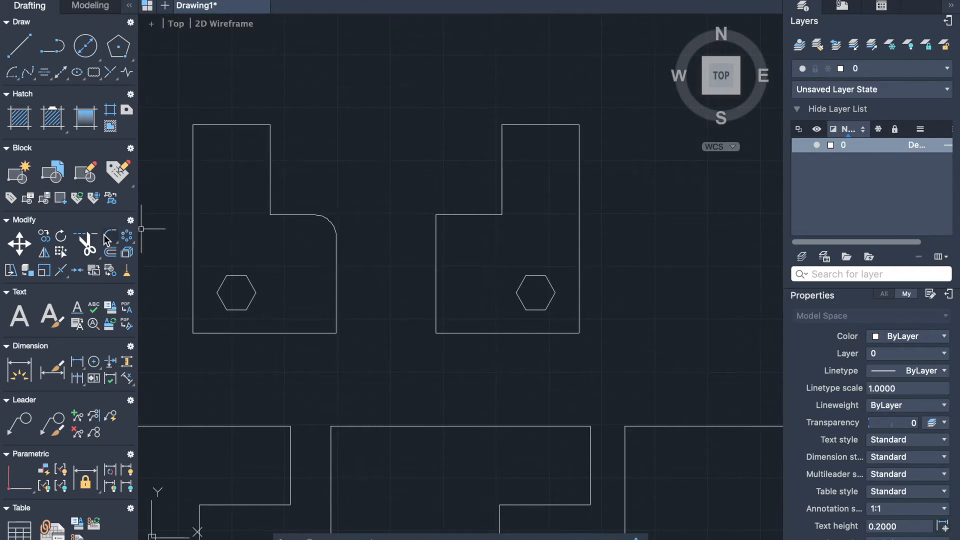
pyautogui.click(111, 236)
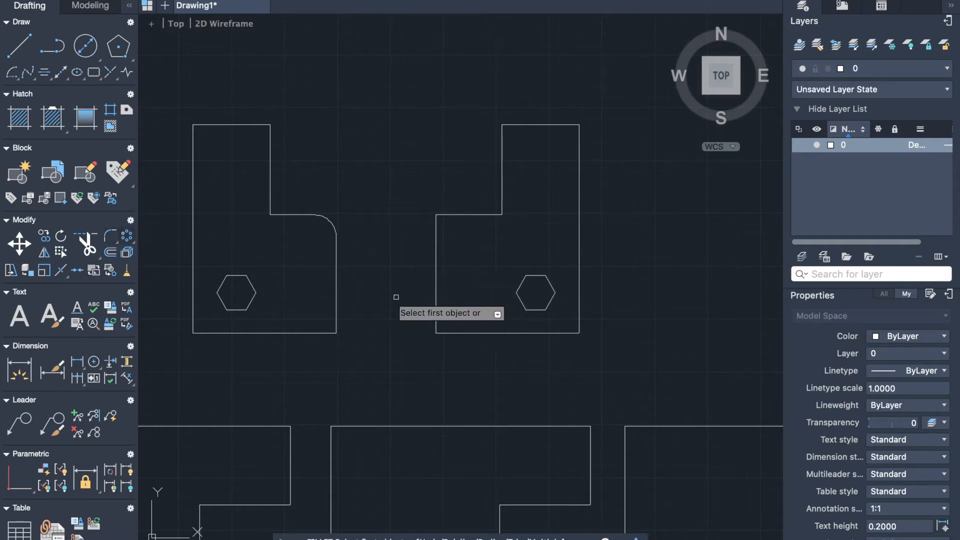
pyautogui.write('r')
pyautogui.write('5')
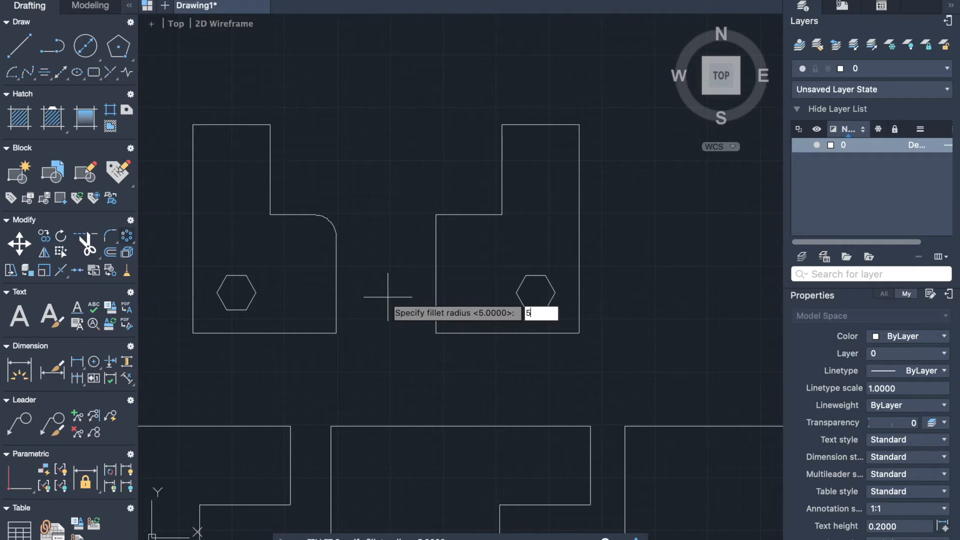
pyautogui.press('Return')
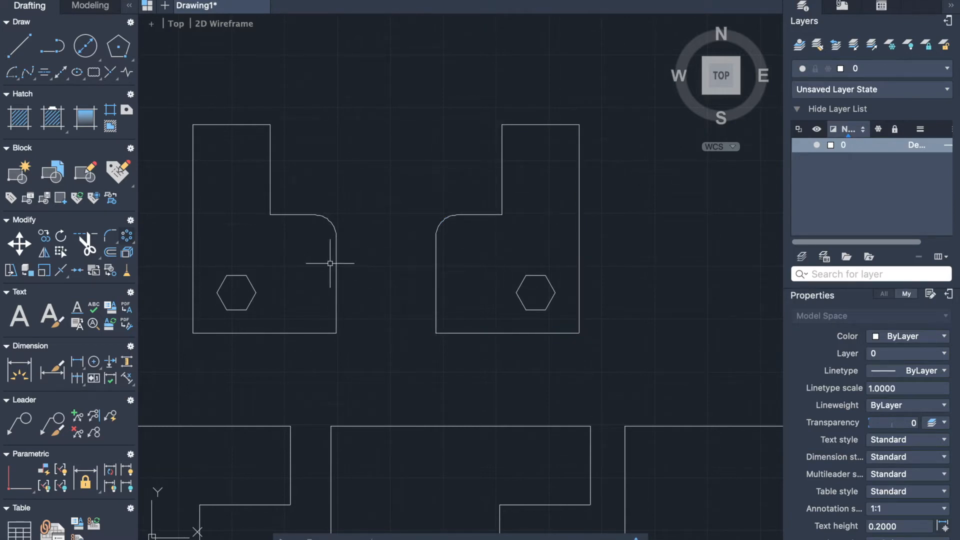
pyautogui.moveTo(85, 174)
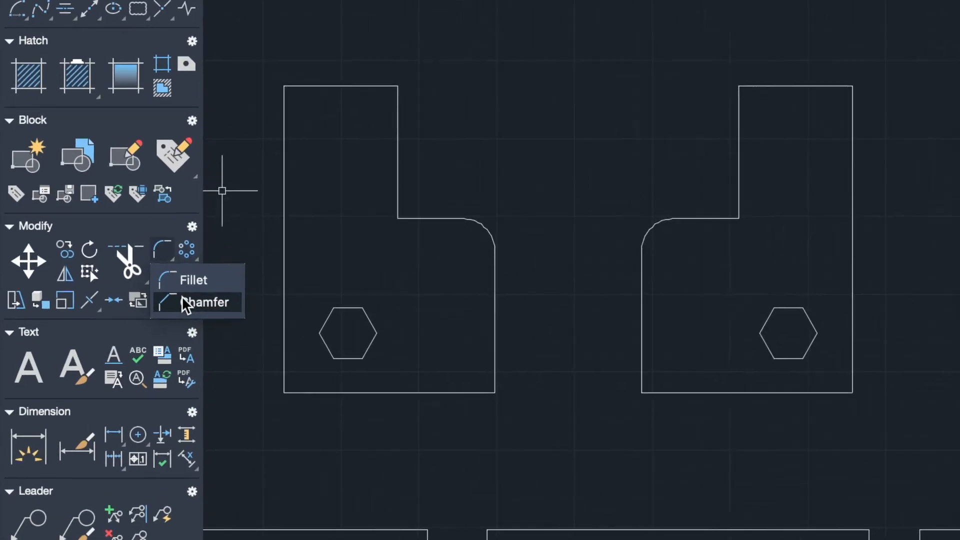
# - Chamfer a corner of the outline with distance 4, starting from the top edge
pyautogui.click(208, 302)
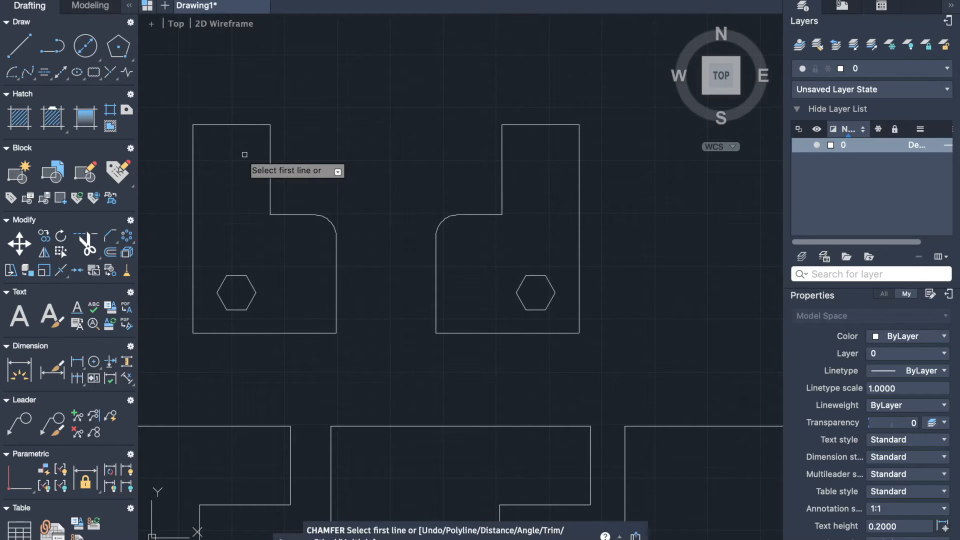
pyautogui.write('d')
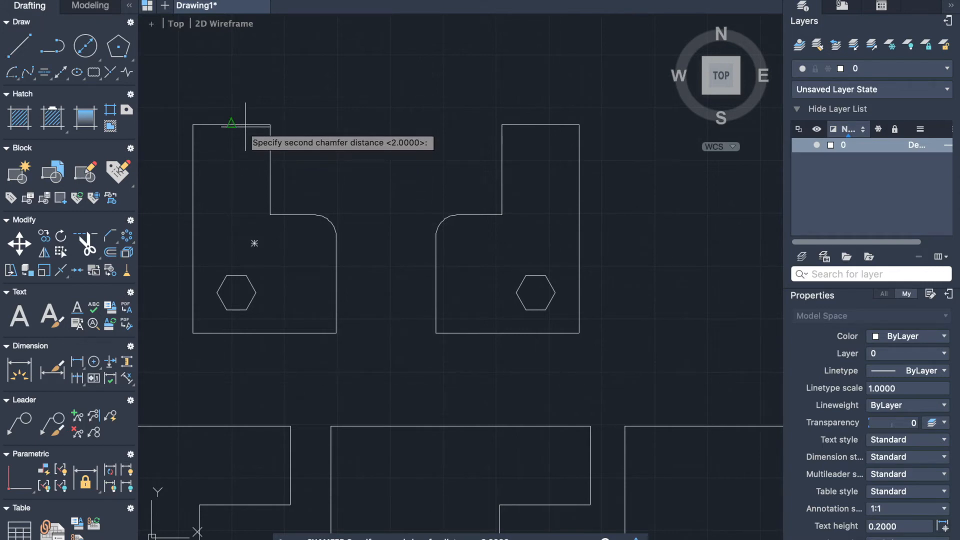
pyautogui.write('4')
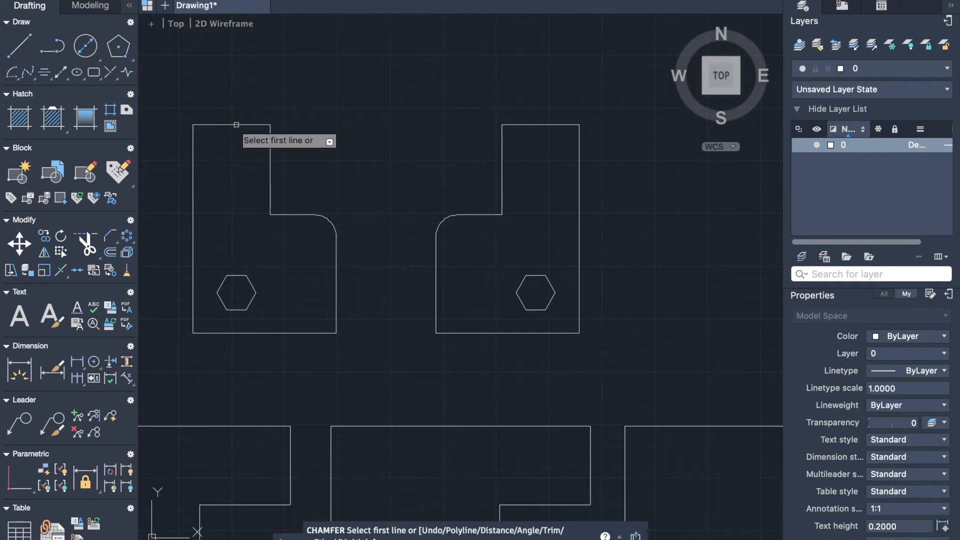
pyautogui.click(235, 125)
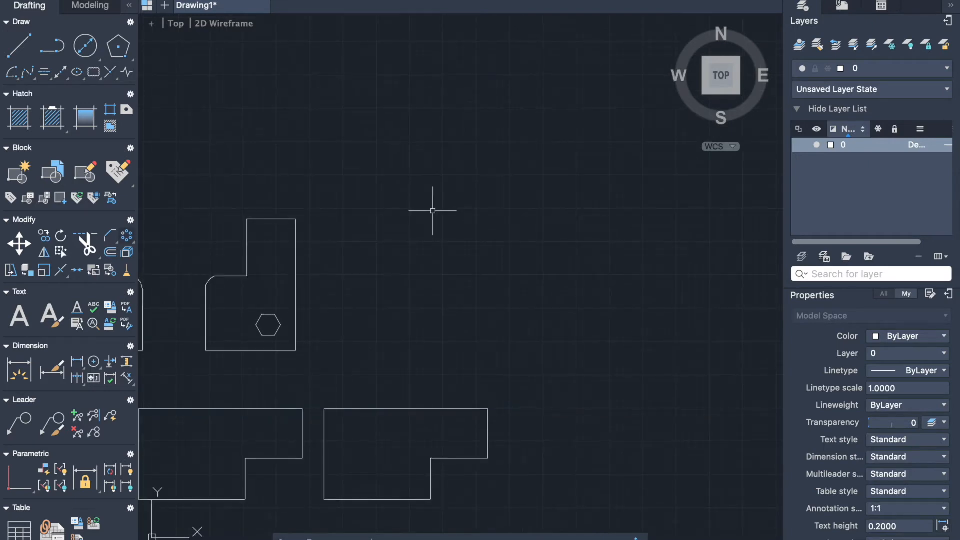
pyautogui.moveTo(386, 223)
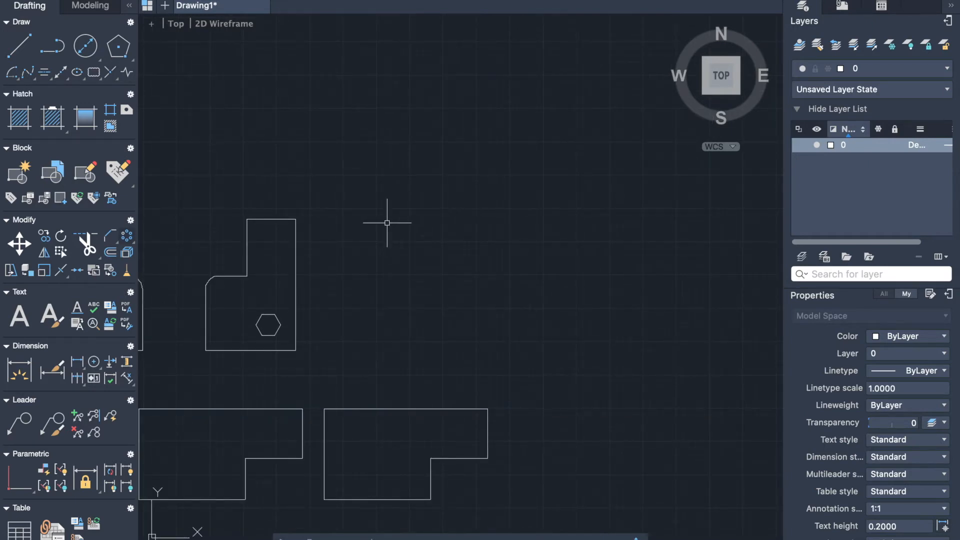
# - Copy the small door-jamb rectangle to the right end of the line
pyautogui.click(120, 46)
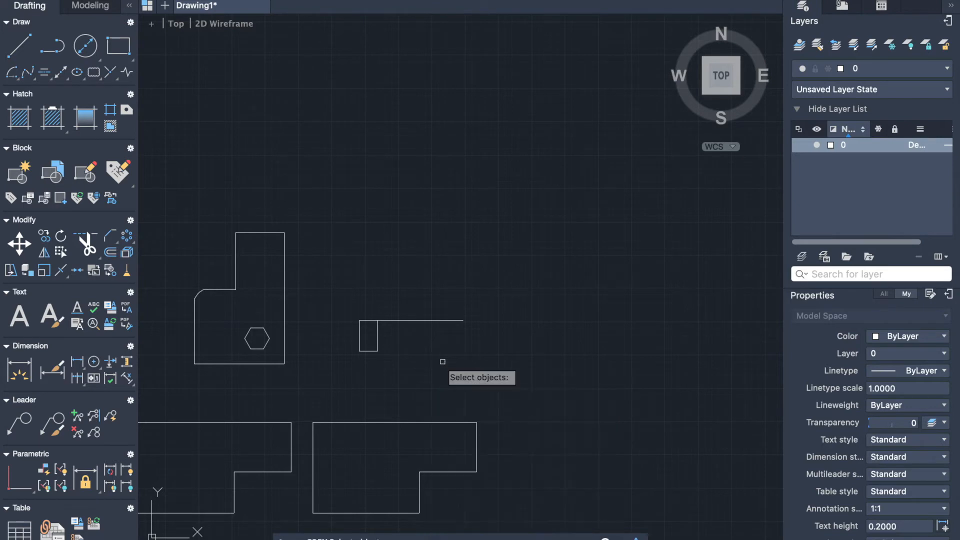
pyautogui.click(368, 336)
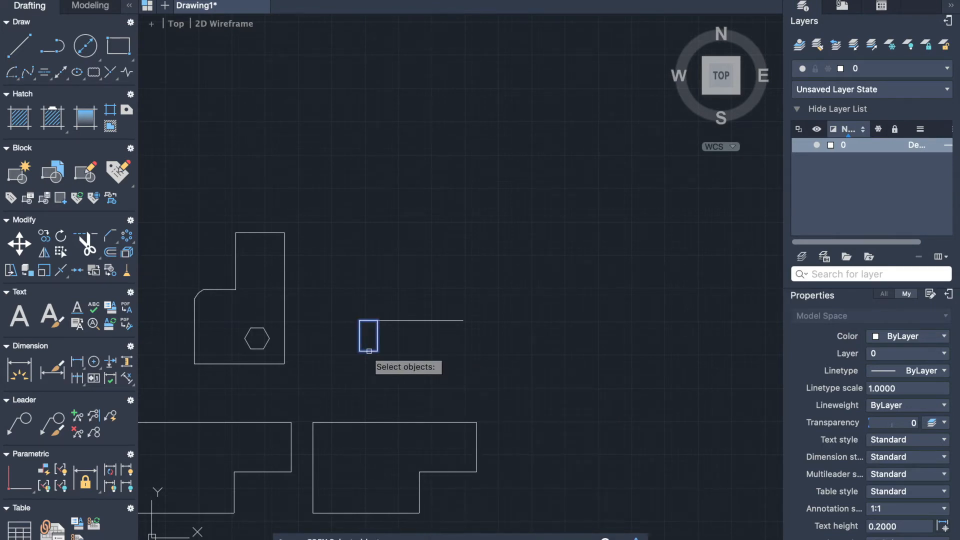
pyautogui.click(368, 337)
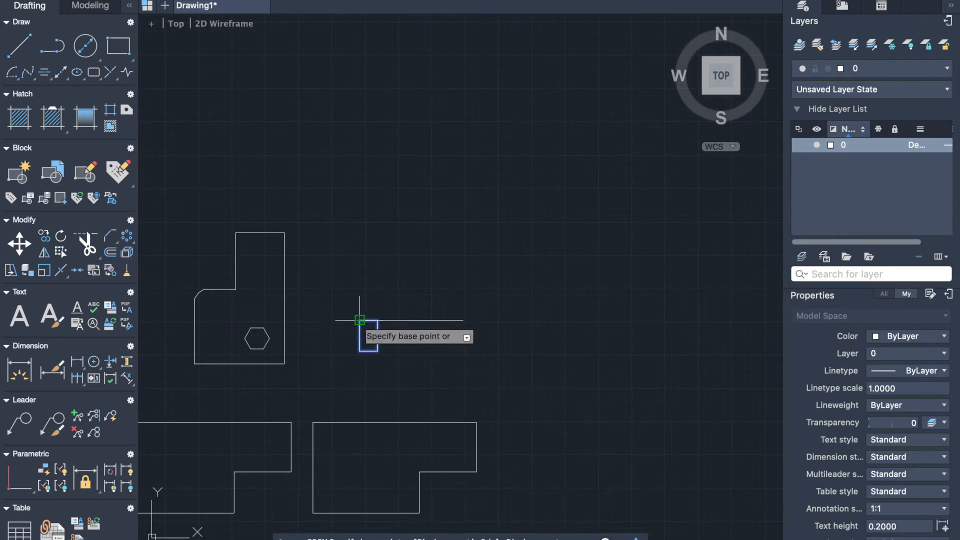
pyautogui.click(360, 320)
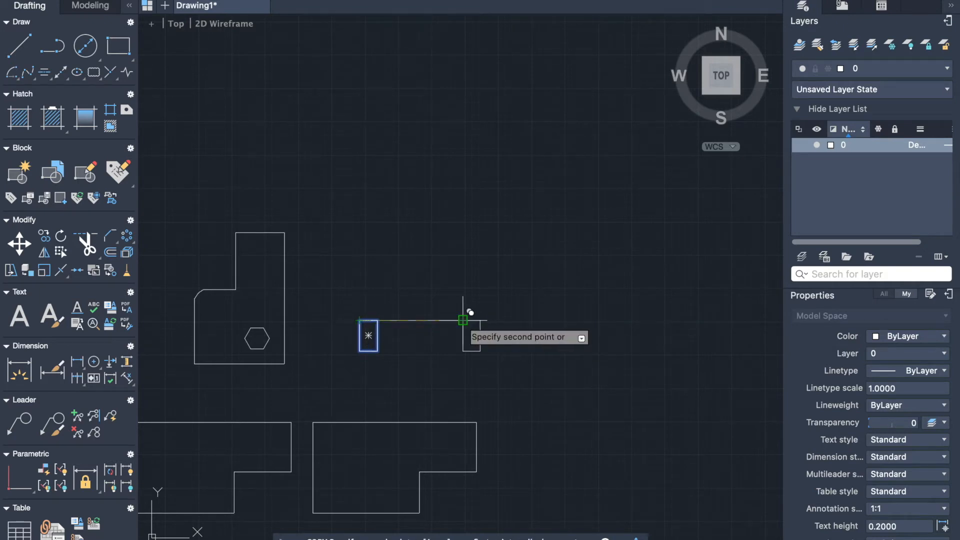
pyautogui.moveTo(421, 386)
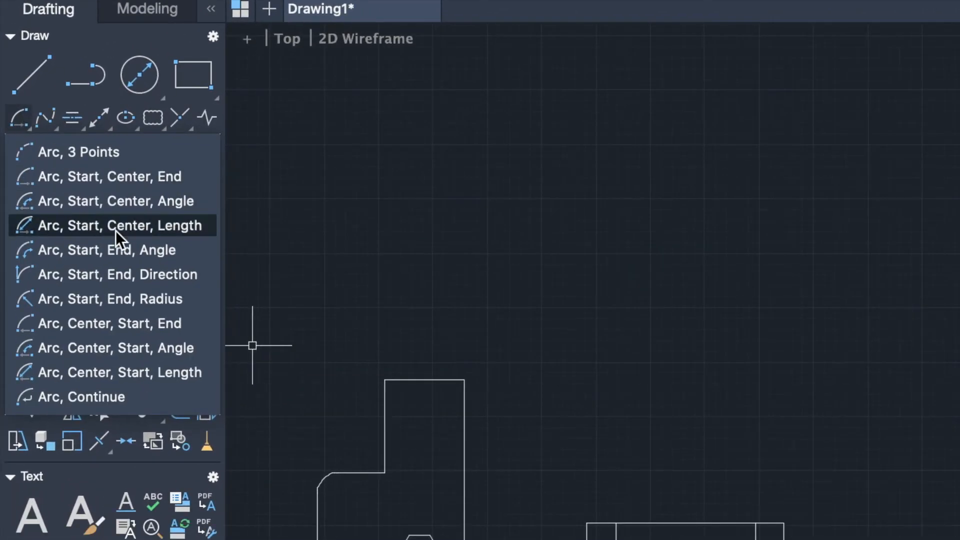
pyautogui.moveTo(103, 324)
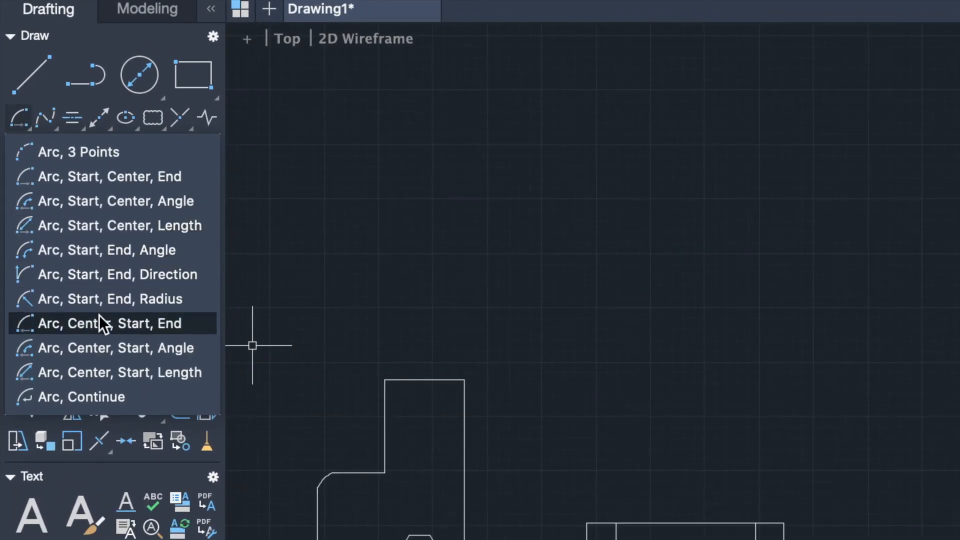
# - Start a center-start-end door swing arc, with its start at the right jamb
pyautogui.click(110, 323)
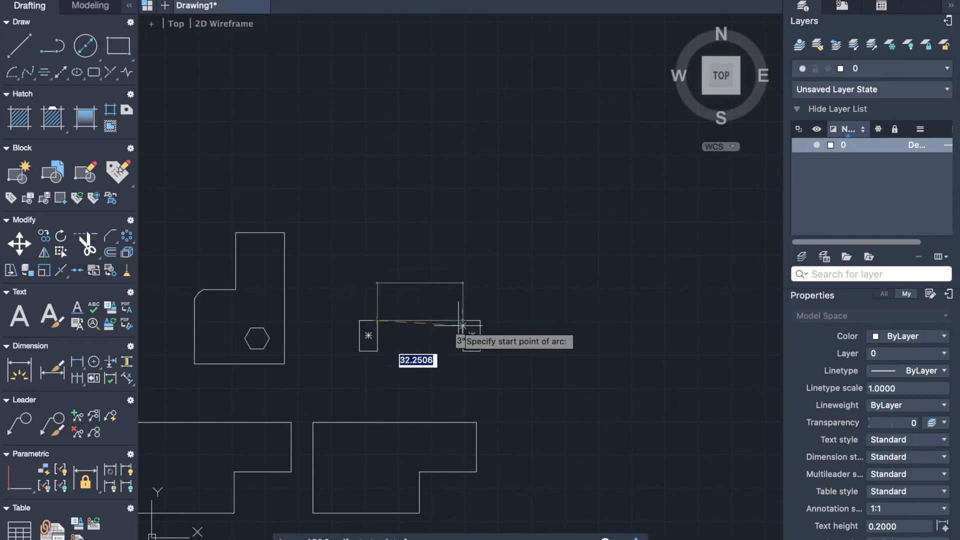
pyautogui.click(462, 322)
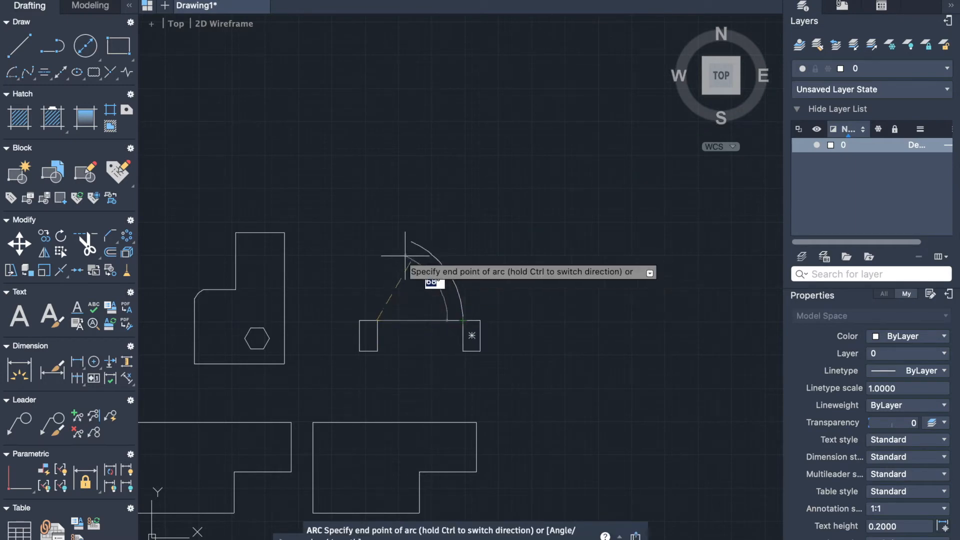
pyautogui.moveTo(376, 239)
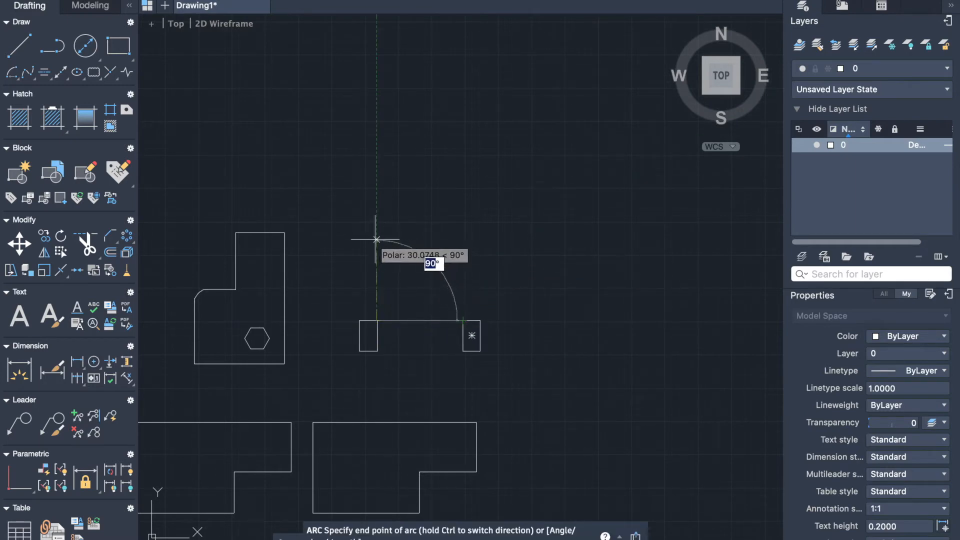
pyautogui.moveTo(376, 234)
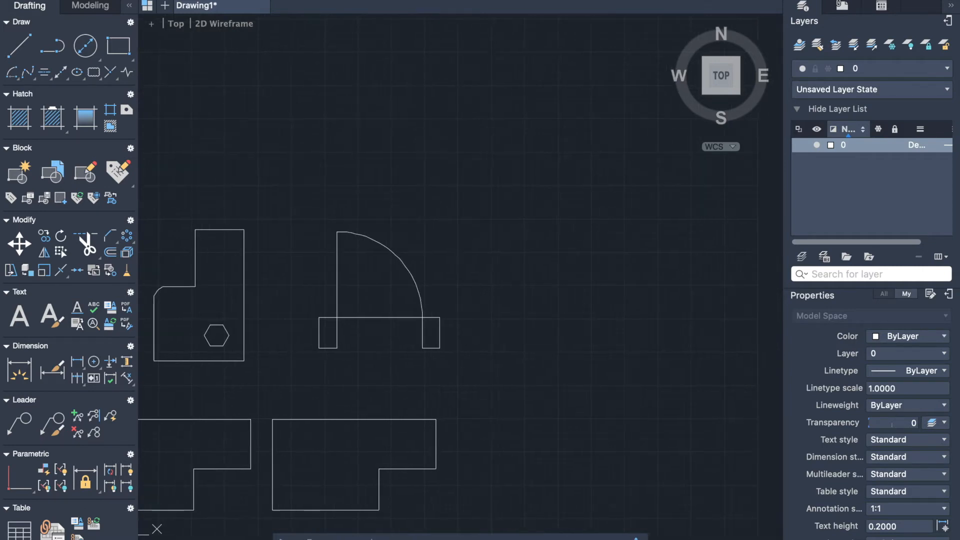
pyautogui.moveTo(524, 264)
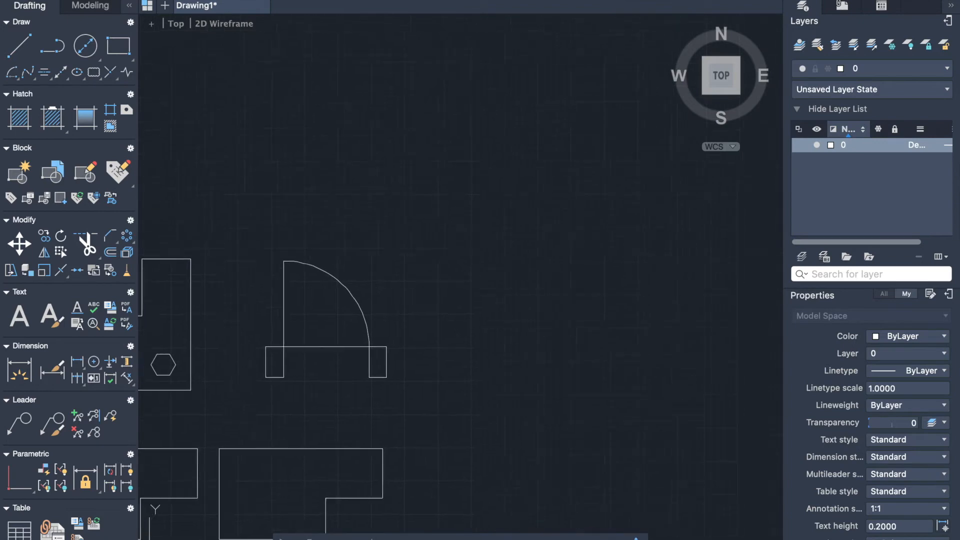
# - Begin an 80-wide rectangle to the right of the door symbol
pyautogui.click(118, 46)
pyautogui.write('80.0000')
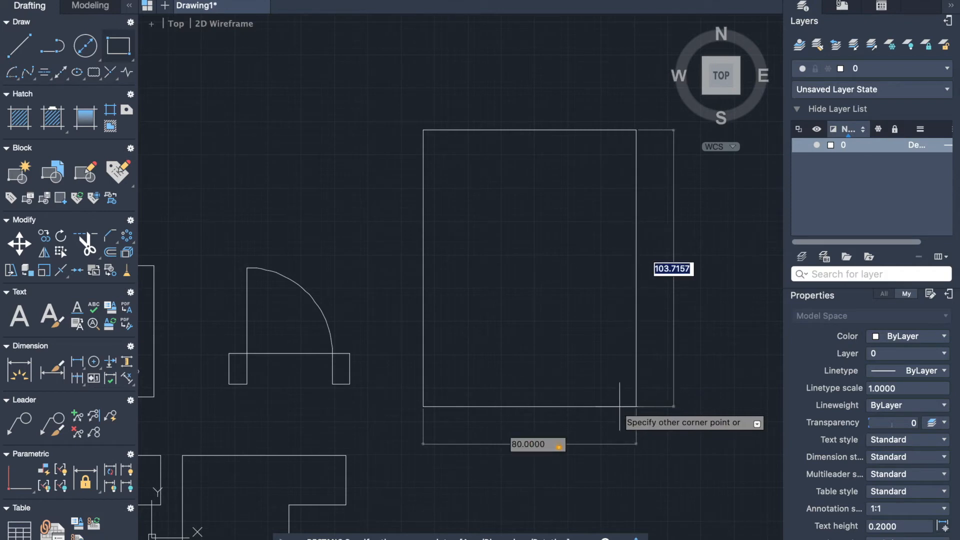
pyautogui.moveTo(607, 425)
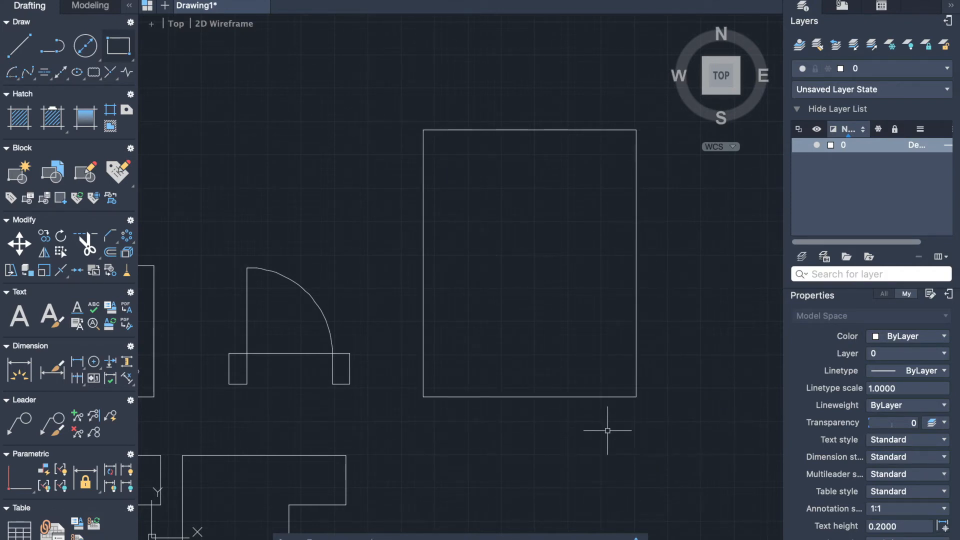
pyautogui.moveTo(369, 378)
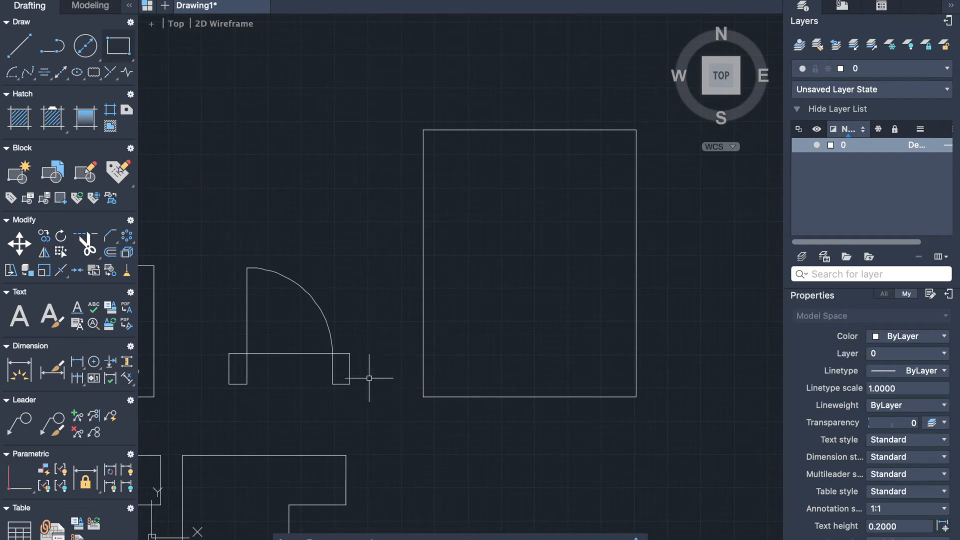
pyautogui.moveTo(18, 171)
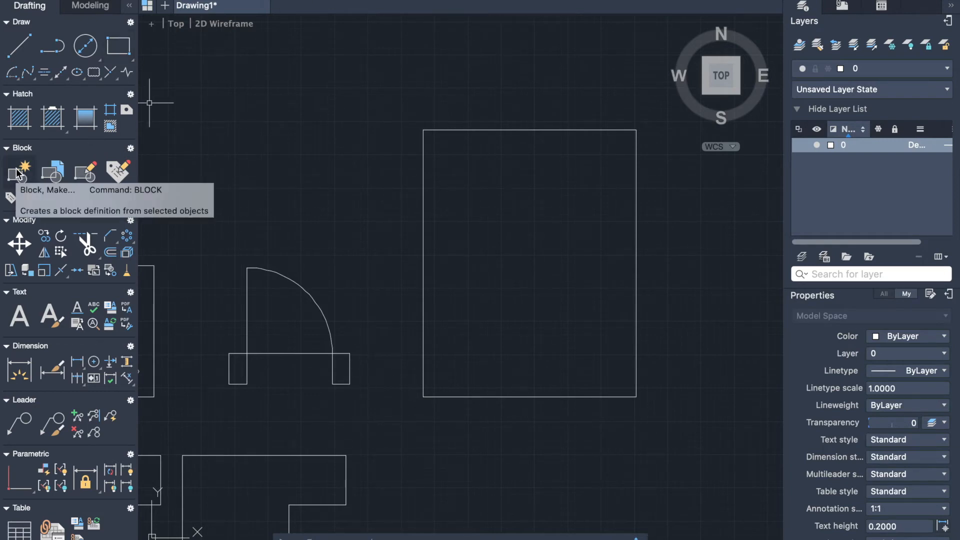
# - Draw a 10 by 15 rectangle at the large outline's lower-left corner
pyautogui.click(119, 46)
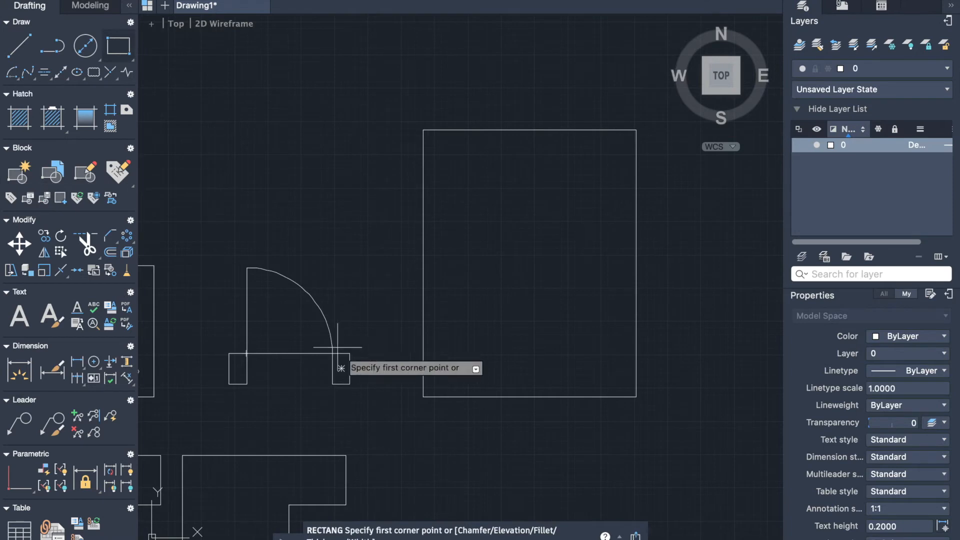
pyautogui.moveTo(423, 368)
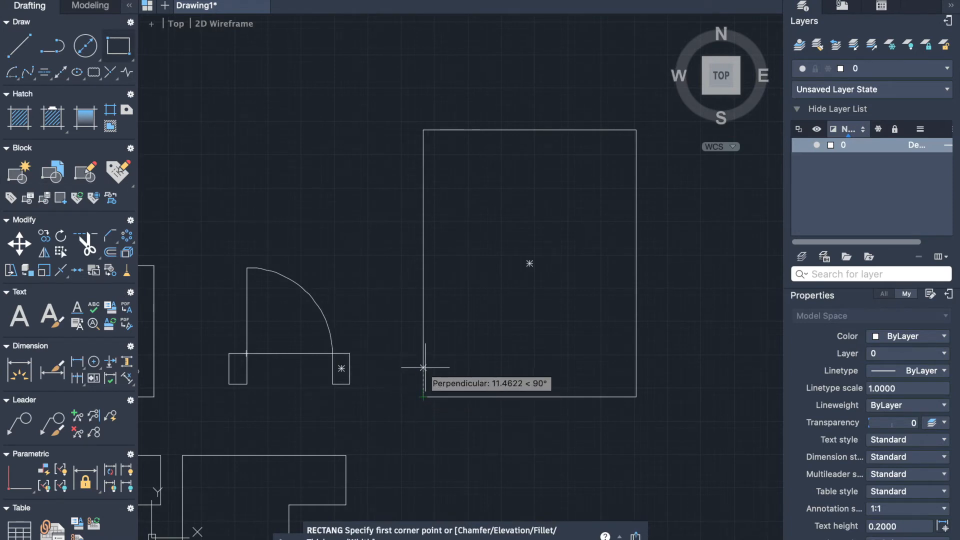
pyautogui.write('10')
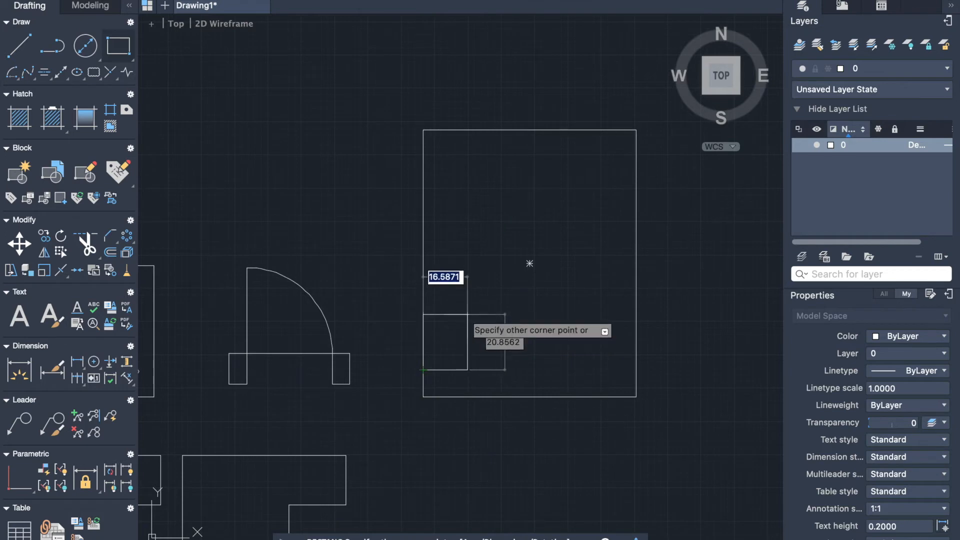
pyautogui.write('15.0000')
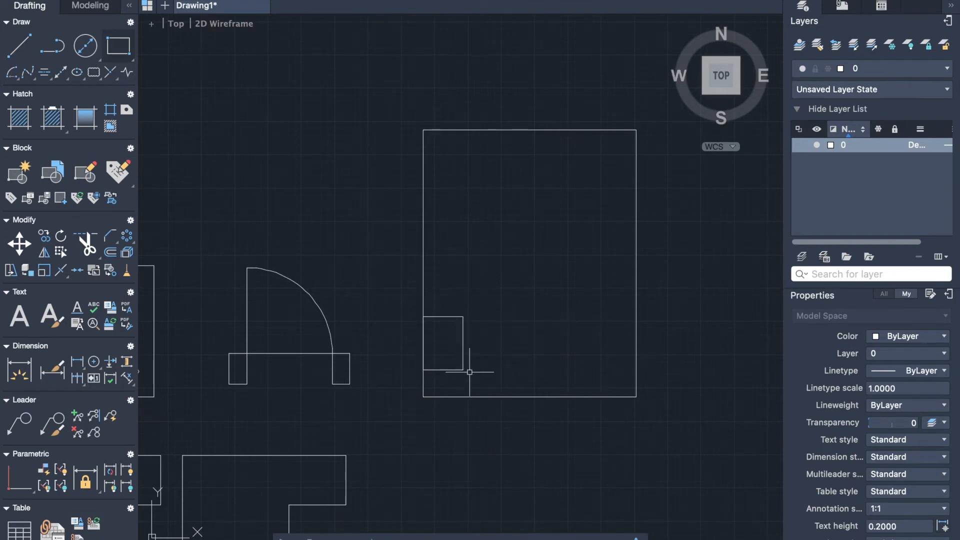
# - Move the small rectangle rightward, further inside the large outline
pyautogui.click(442, 343)
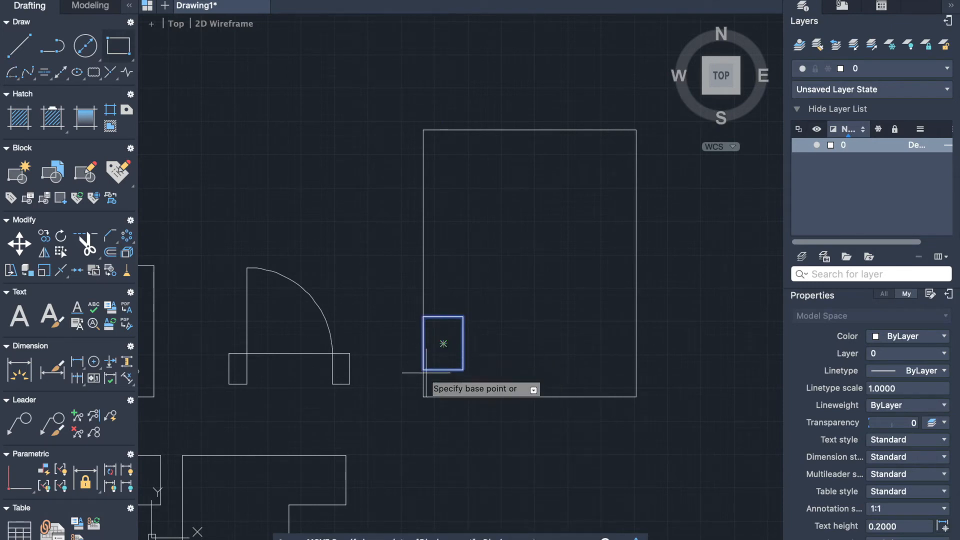
pyautogui.click(419, 370)
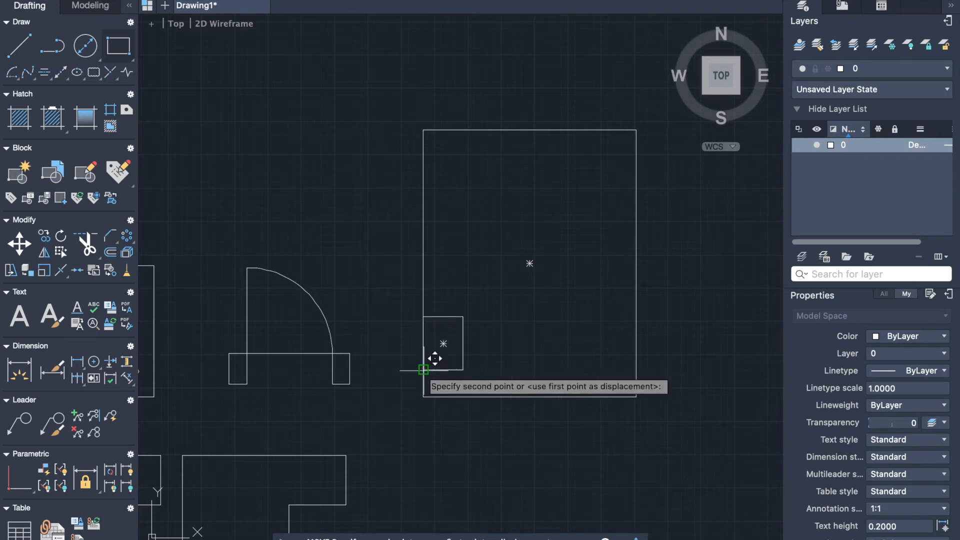
pyautogui.moveTo(461, 359)
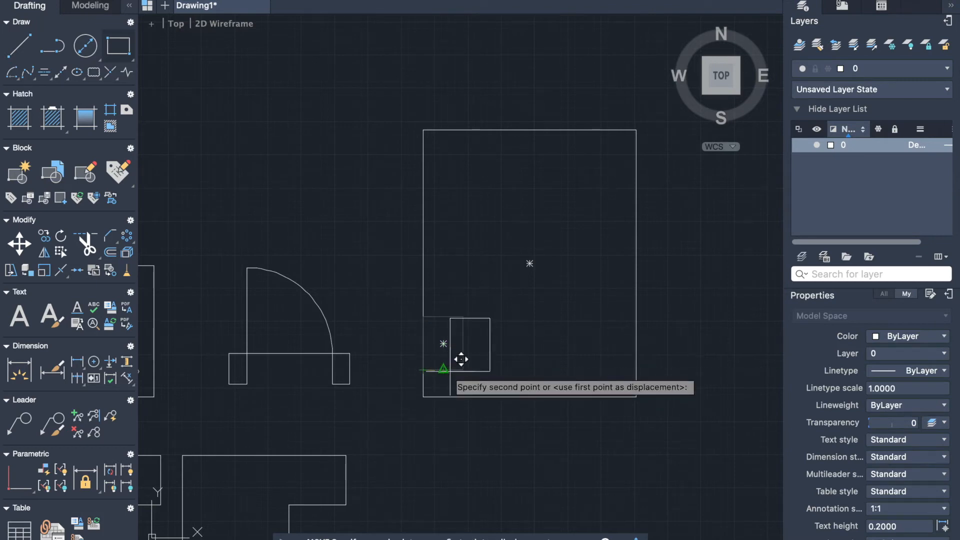
pyautogui.moveTo(466, 358)
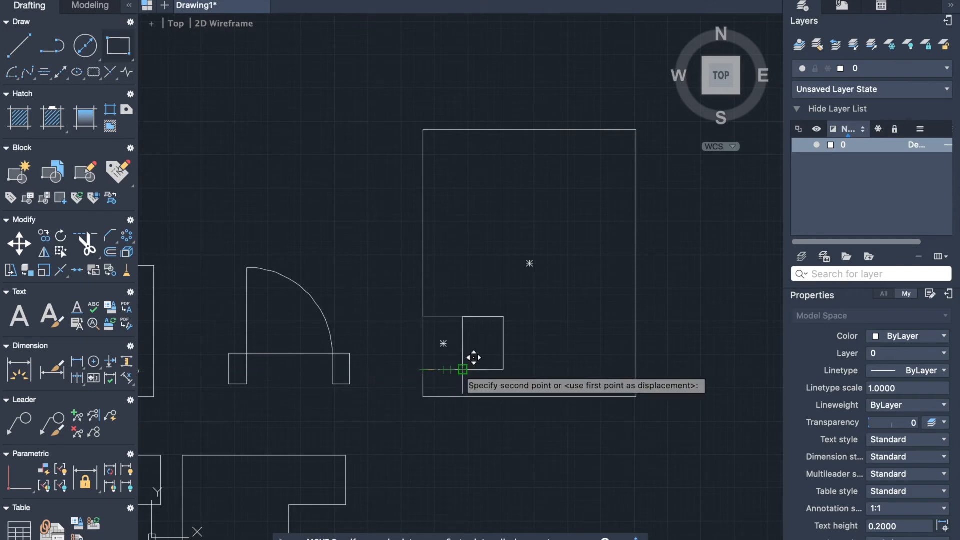
pyautogui.click(463, 369)
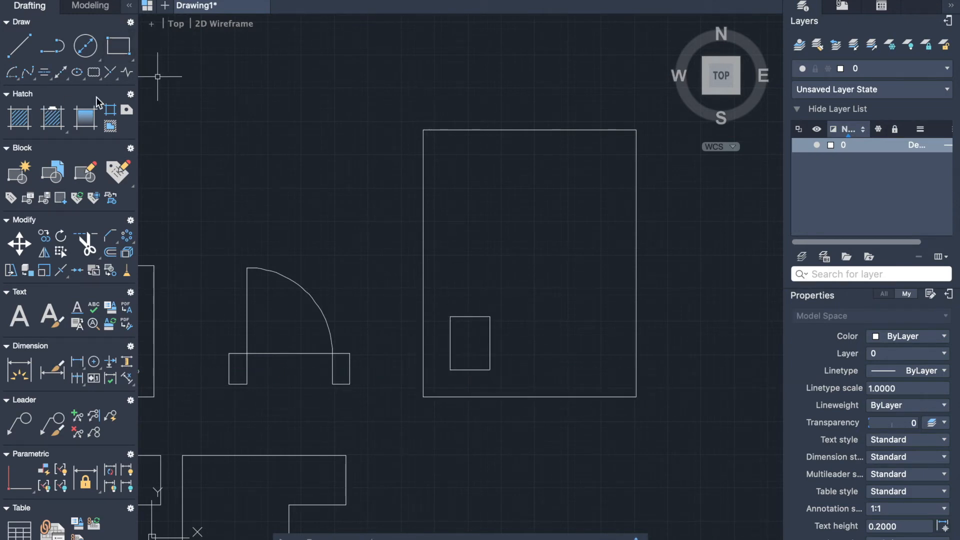
# - Rectangular-array the small rectangle into a 3-column by 3-row grid
pyautogui.click(128, 235)
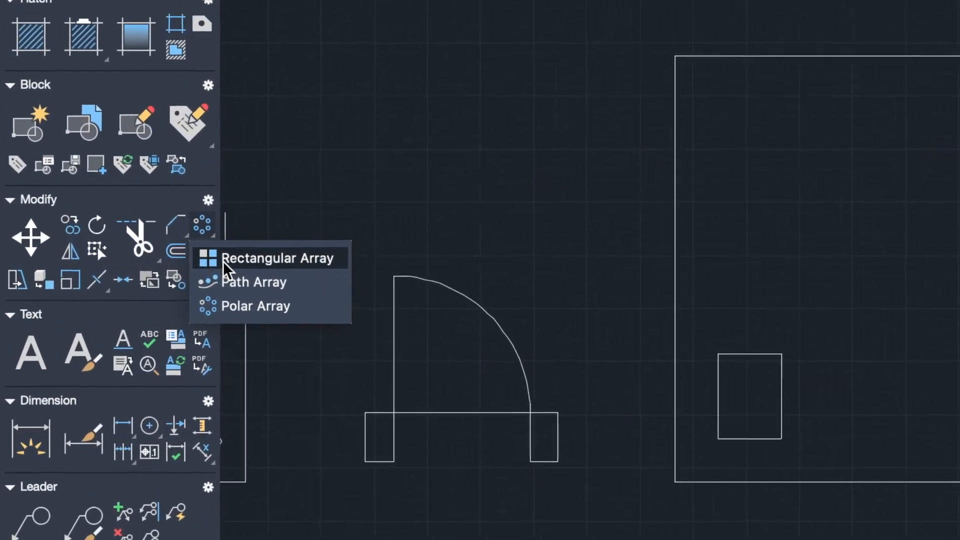
pyautogui.click(279, 257)
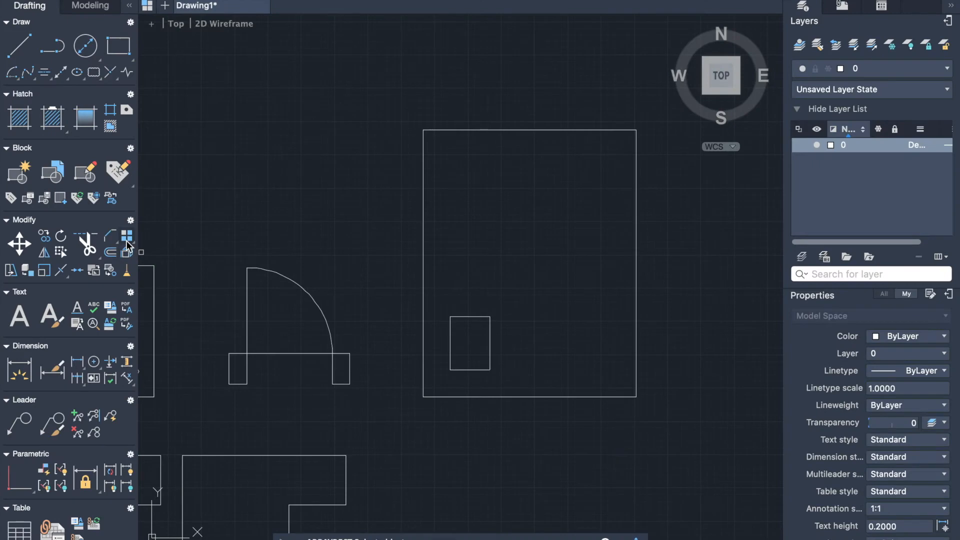
pyautogui.moveTo(126, 234)
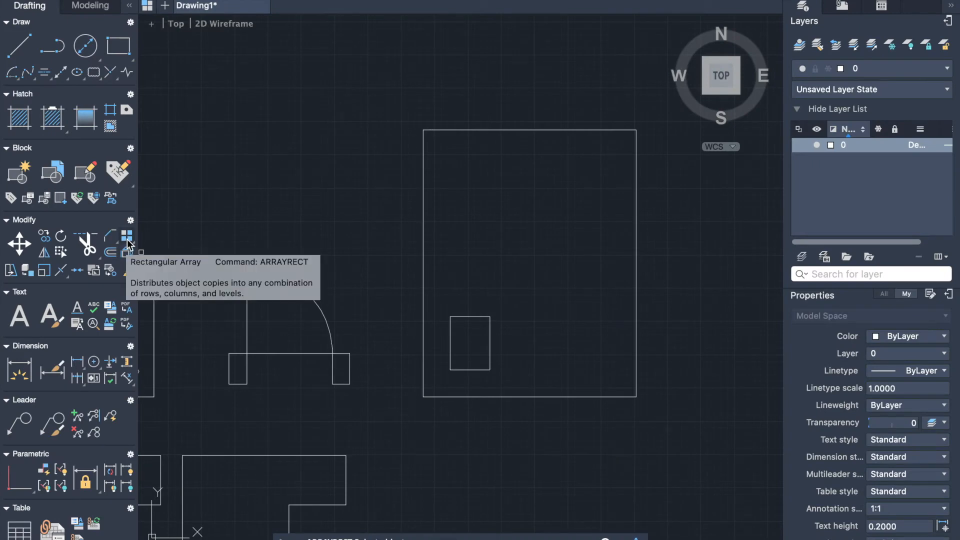
pyautogui.click(126, 235)
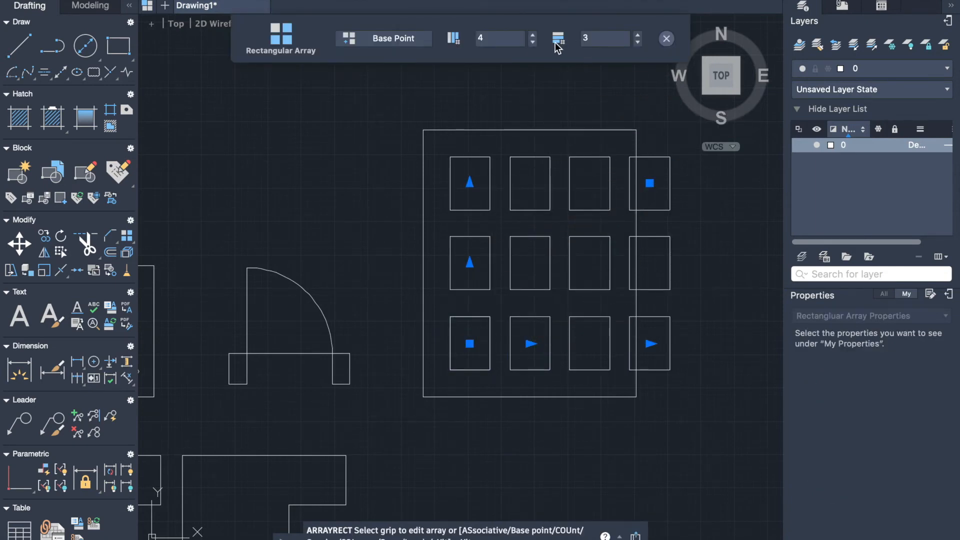
pyautogui.moveTo(633, 59)
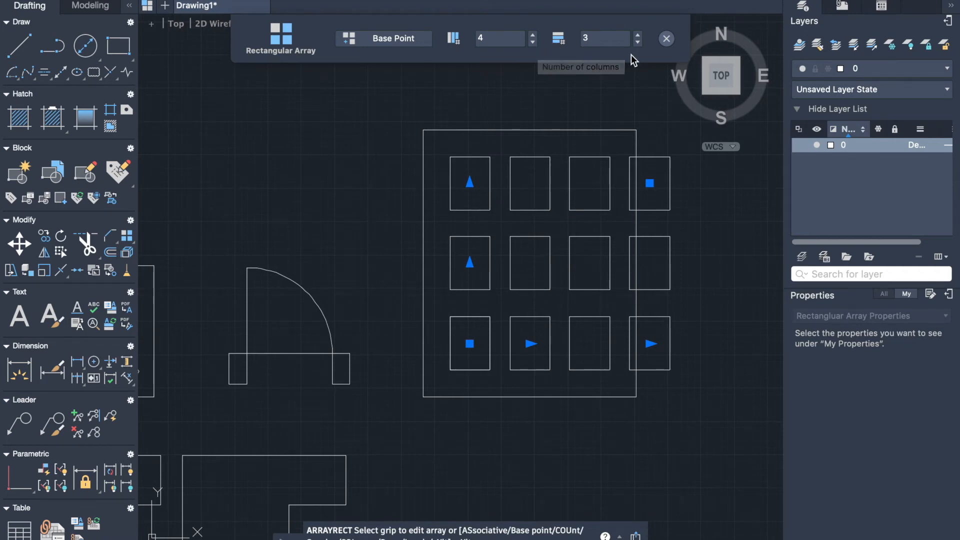
pyautogui.click(532, 42)
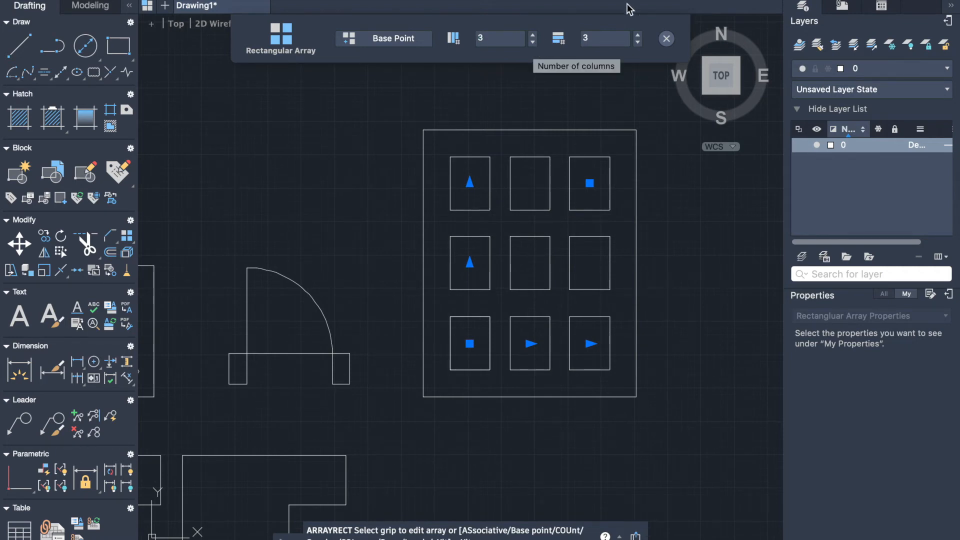
pyautogui.moveTo(665, 40)
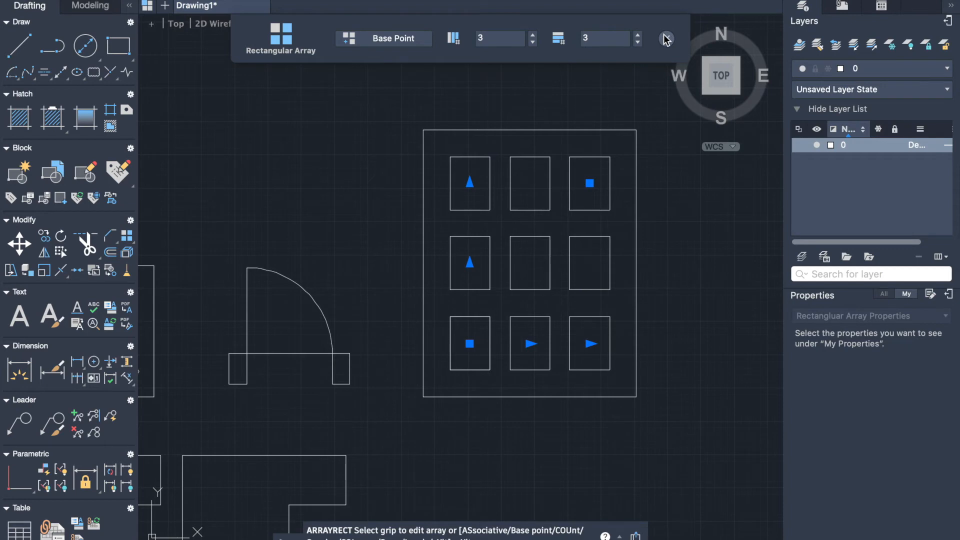
pyautogui.click(665, 38)
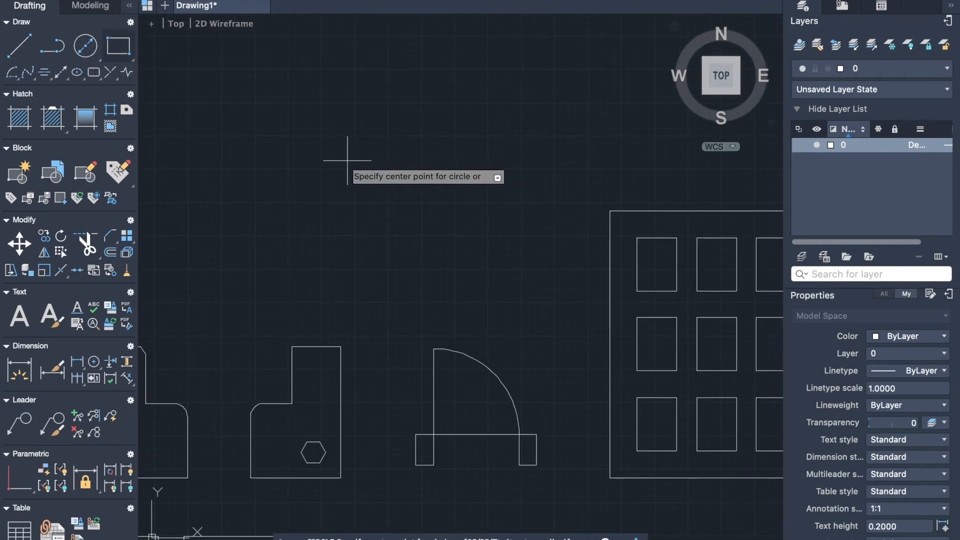
# - Draw a large circle above the door, plus a small circle on its bottom quadrant
pyautogui.click(346, 160)
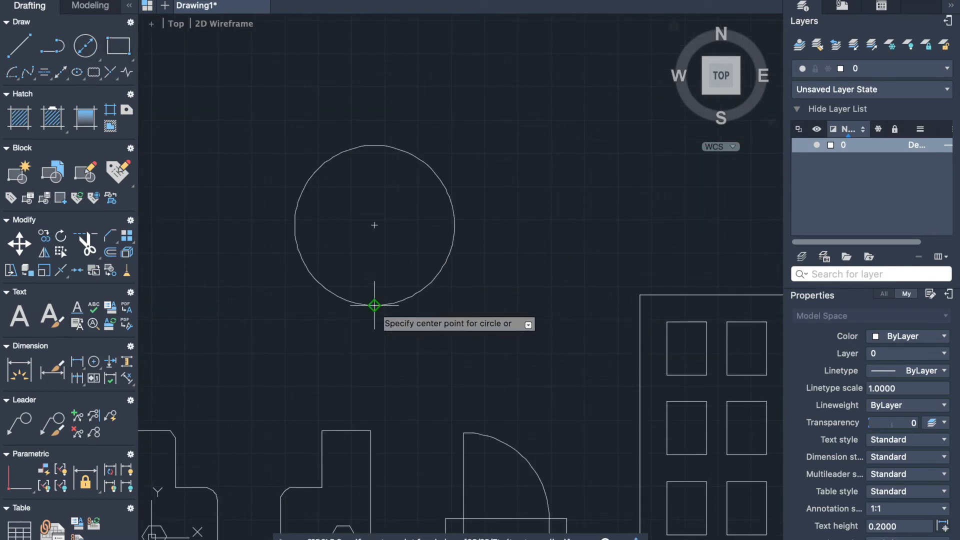
pyautogui.click(374, 306)
pyautogui.write('1')
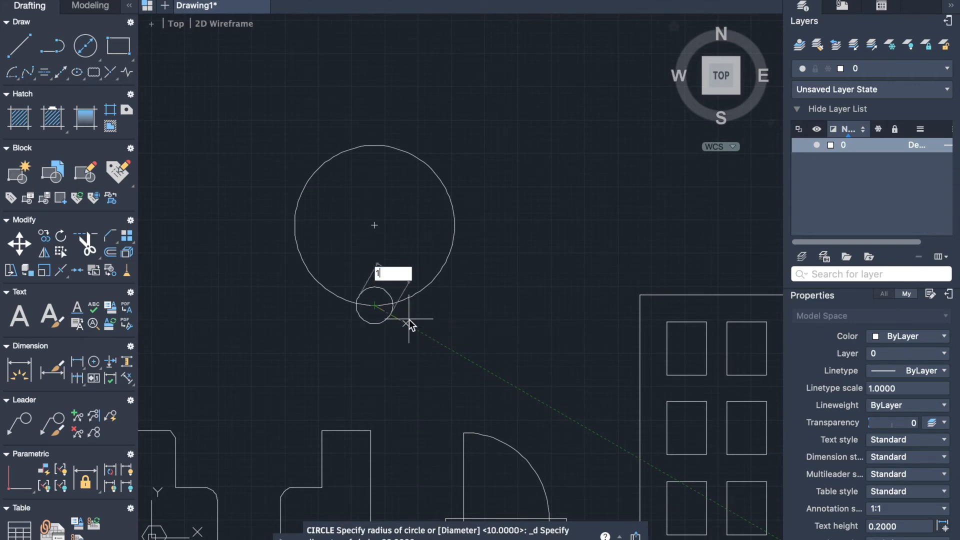
pyautogui.press('Return')
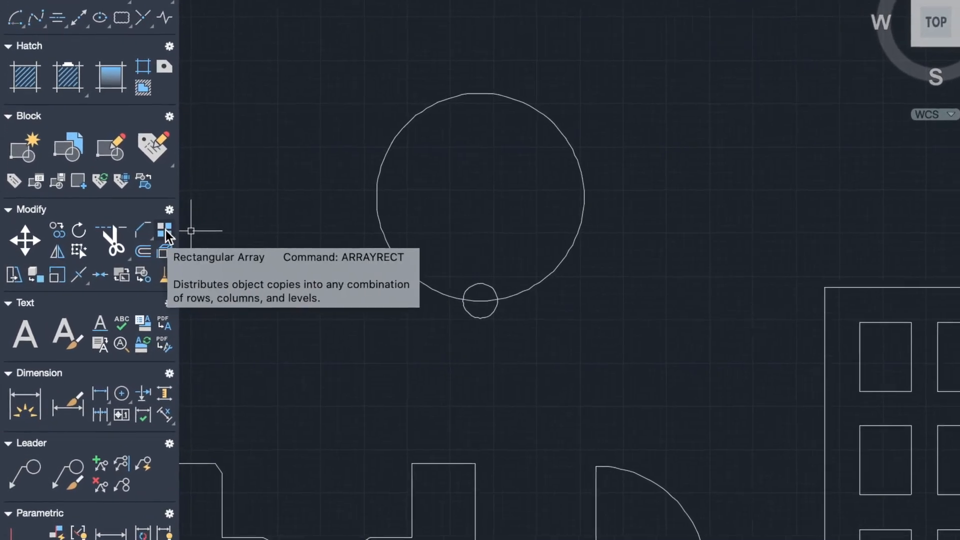
# - Polar-array the small circle into 6 copies around the large circle's centre
pyautogui.click(164, 228)
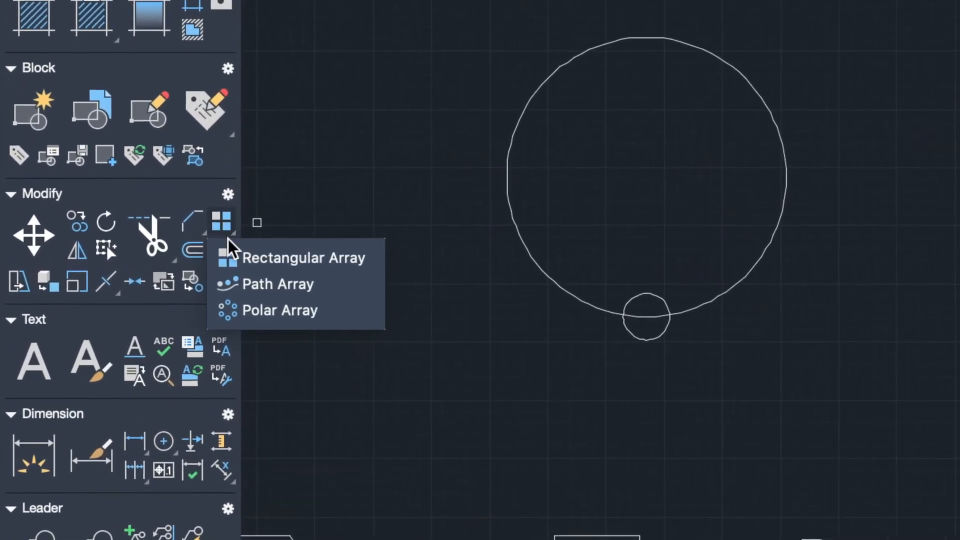
pyautogui.moveTo(254, 319)
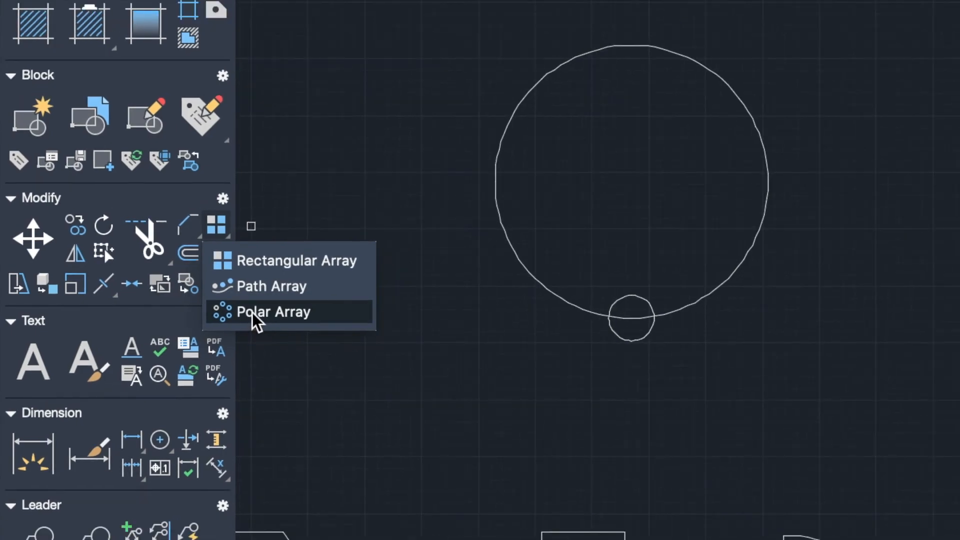
pyautogui.click(273, 311)
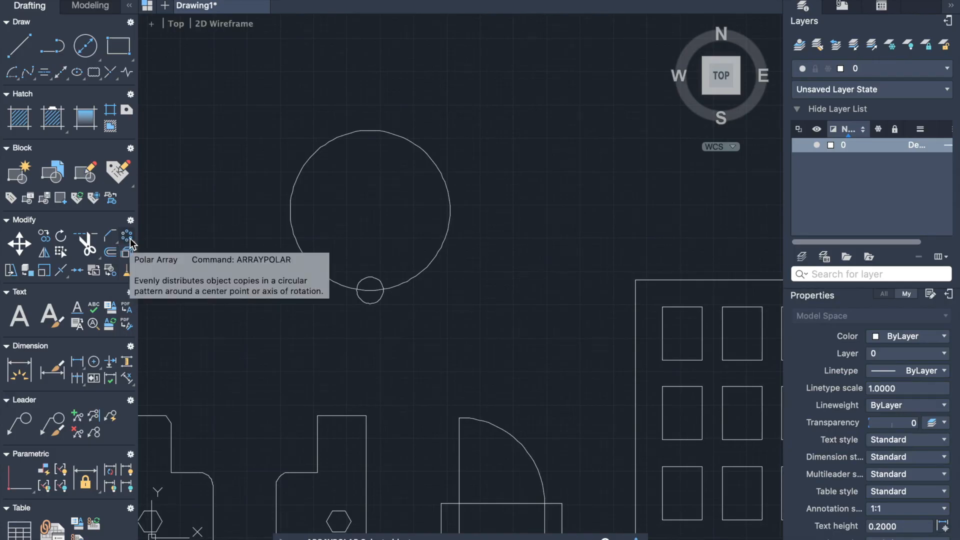
pyautogui.click(127, 235)
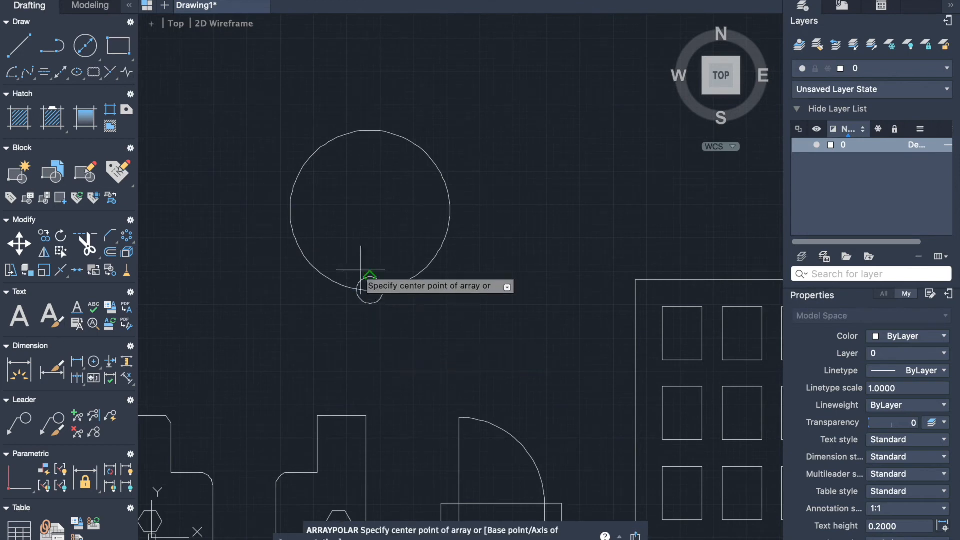
pyautogui.moveTo(369, 210)
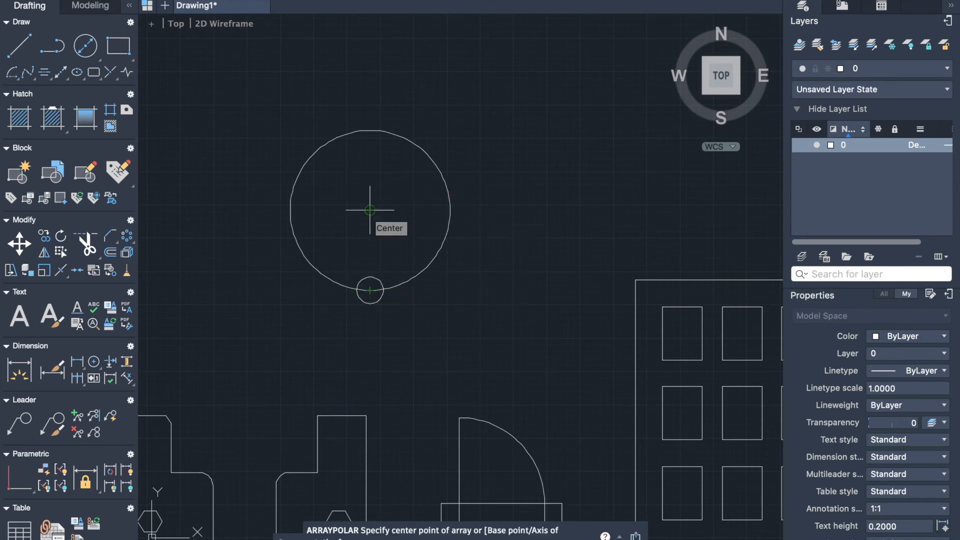
pyautogui.click(369, 210)
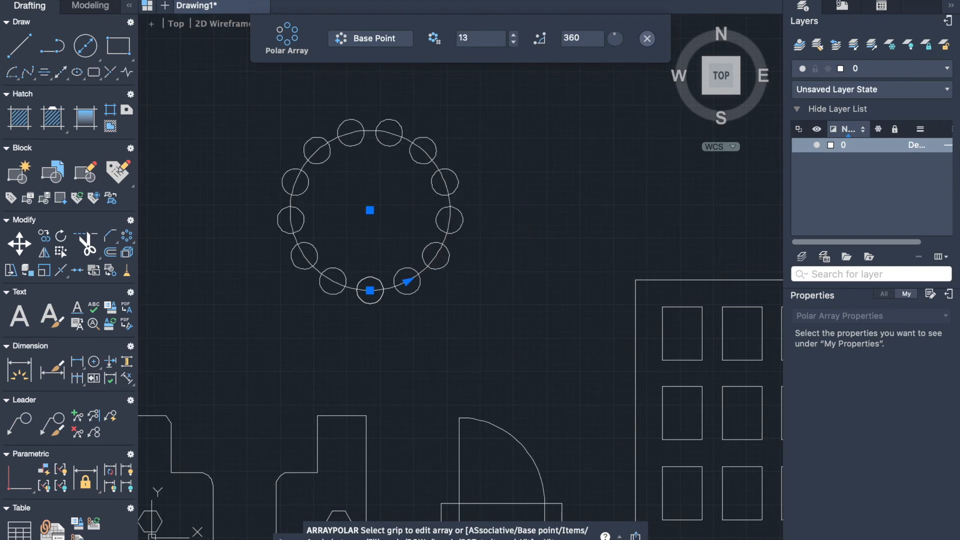
pyautogui.click(512, 36)
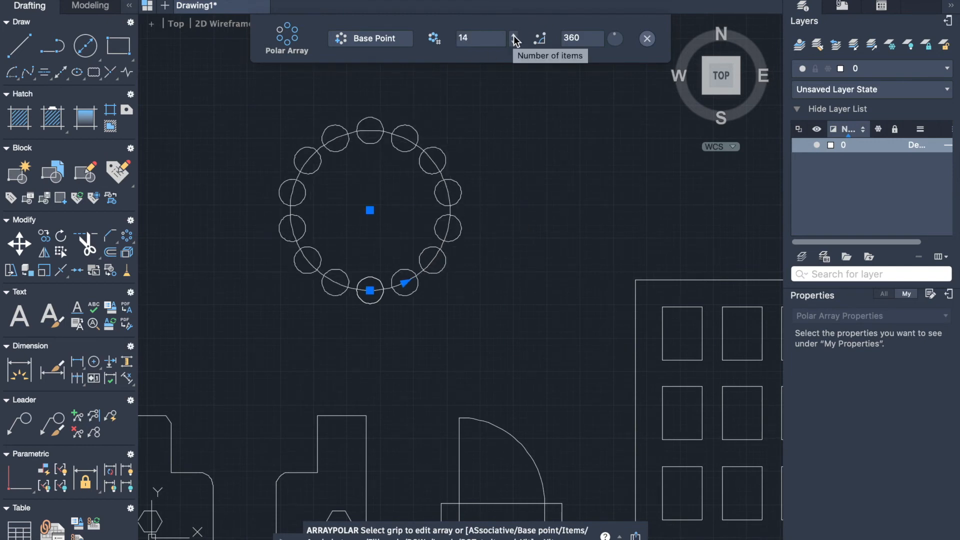
pyautogui.moveTo(616, 38)
pyautogui.write('6')
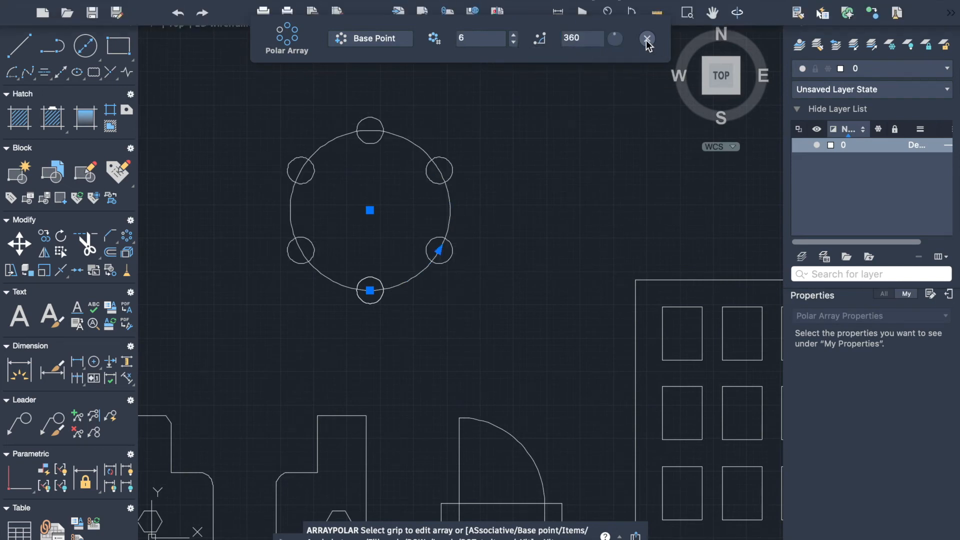
pyautogui.click(647, 38)
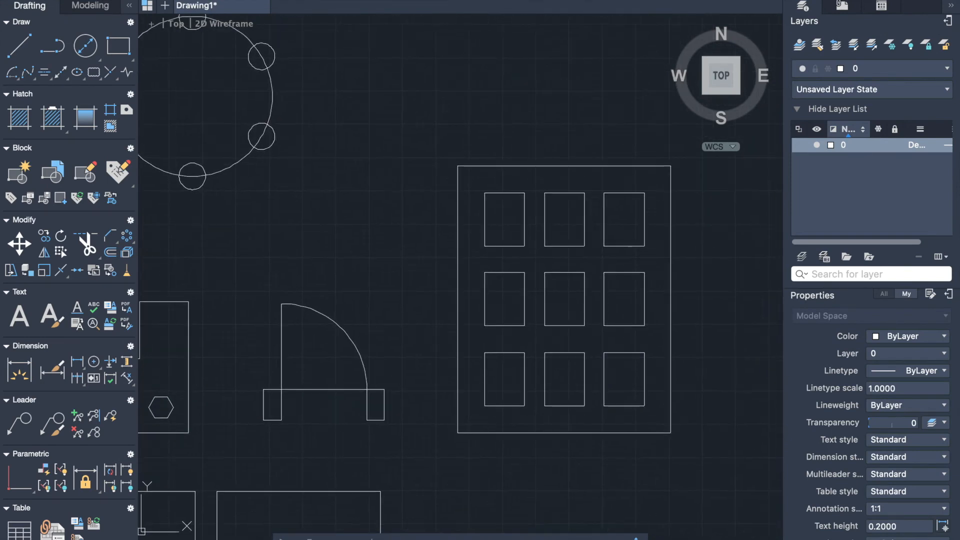
pyautogui.moveTo(508, 151)
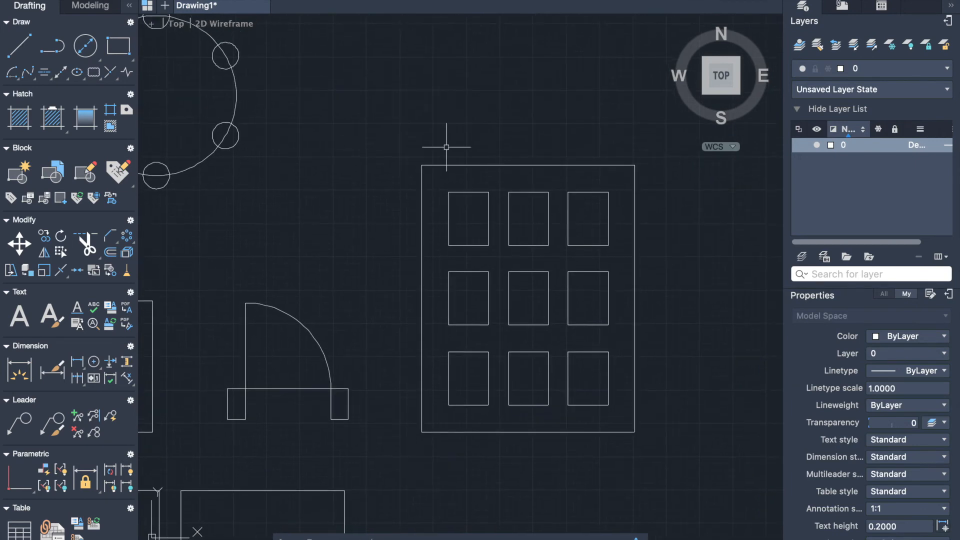
pyautogui.moveTo(315, 128)
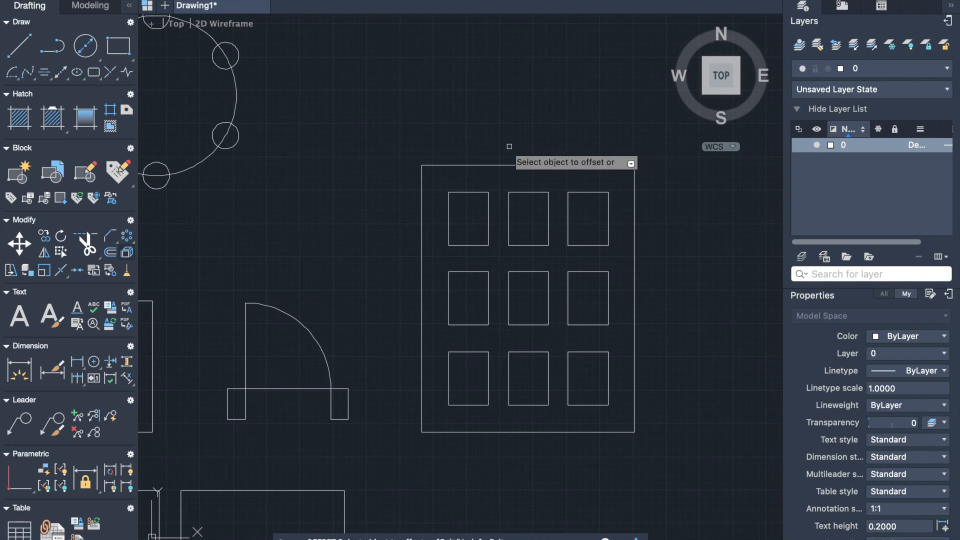
pyautogui.moveTo(536, 166)
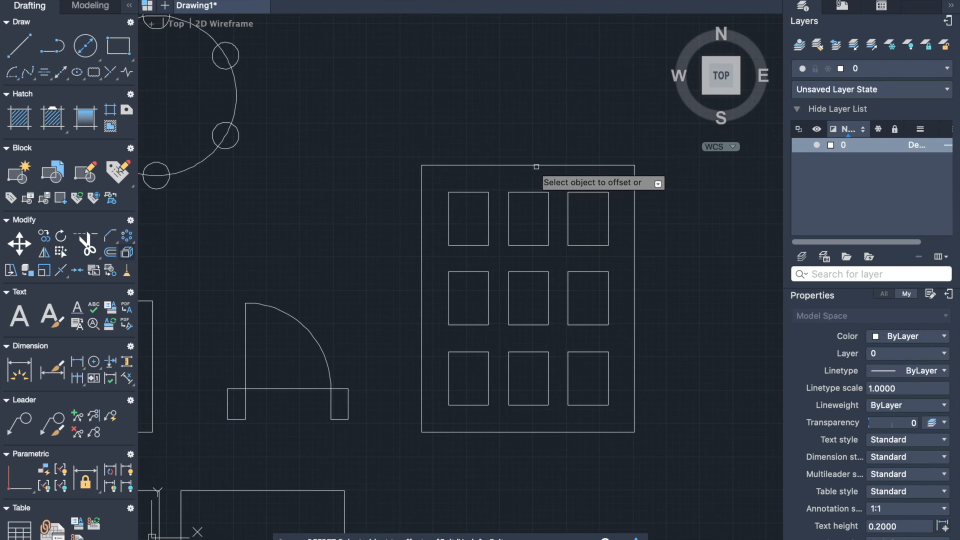
# - Offset the outer rectangle around the grid outward several times
pyautogui.click(528, 165)
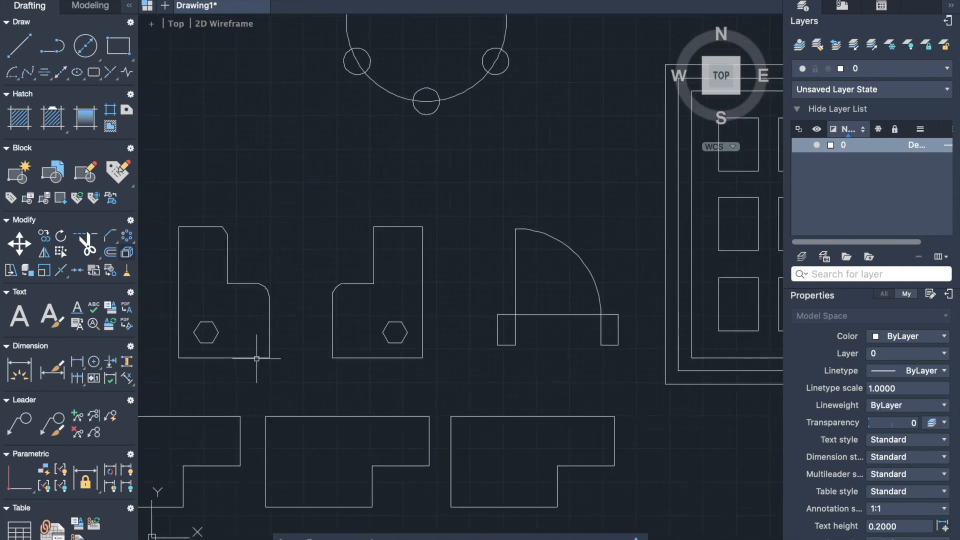
pyautogui.write('o')
pyautogui.write('3')
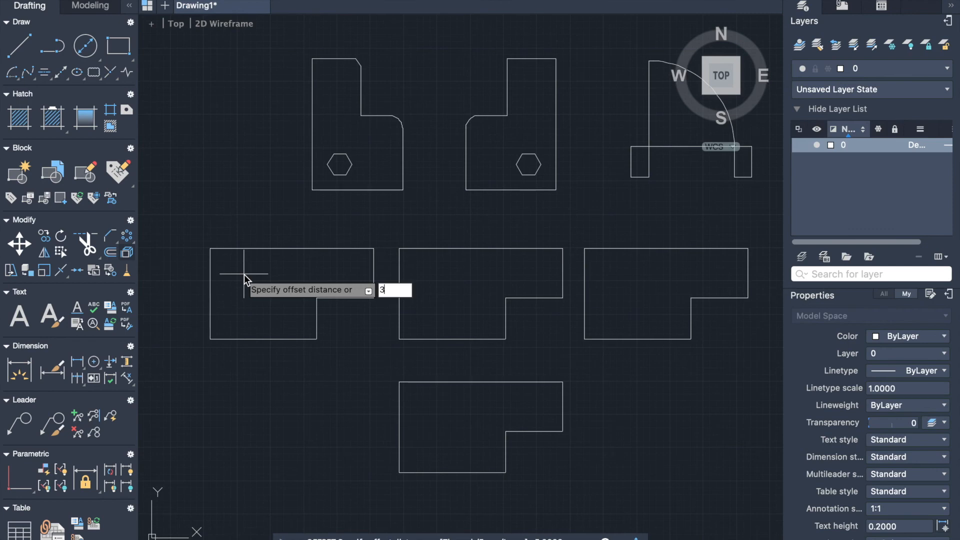
pyautogui.press('Return')
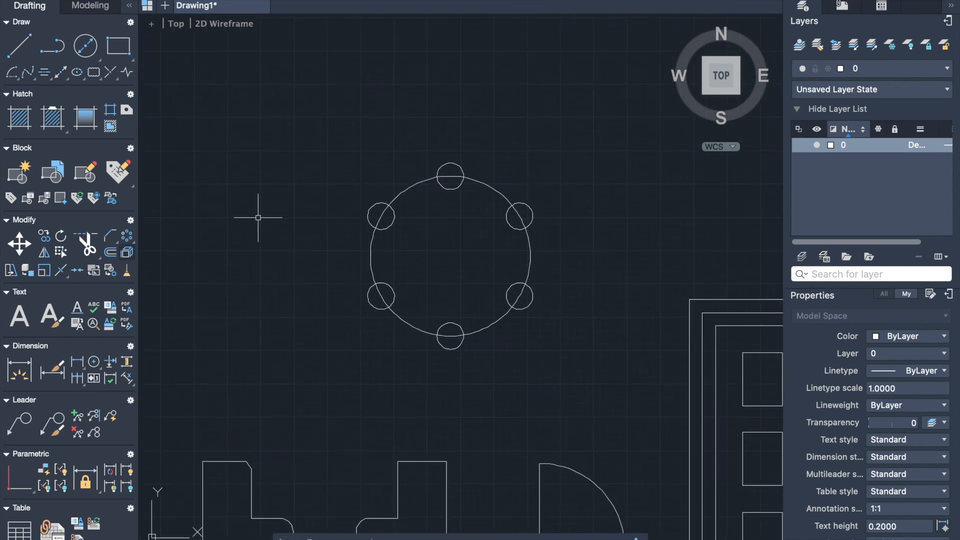
# - Start TRIM with 'tr' to cut the large circle inside the small circles
pyautogui.write('t')
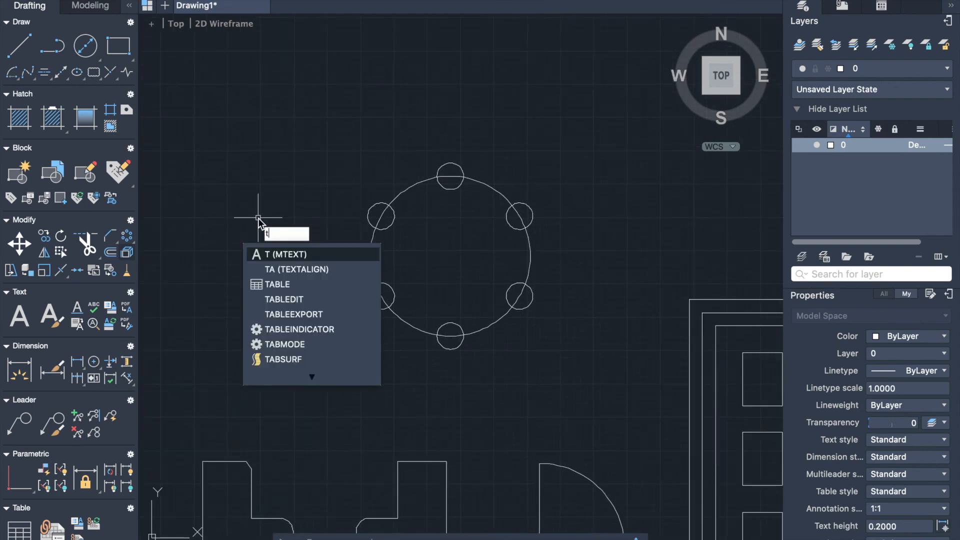
pyautogui.write('r')
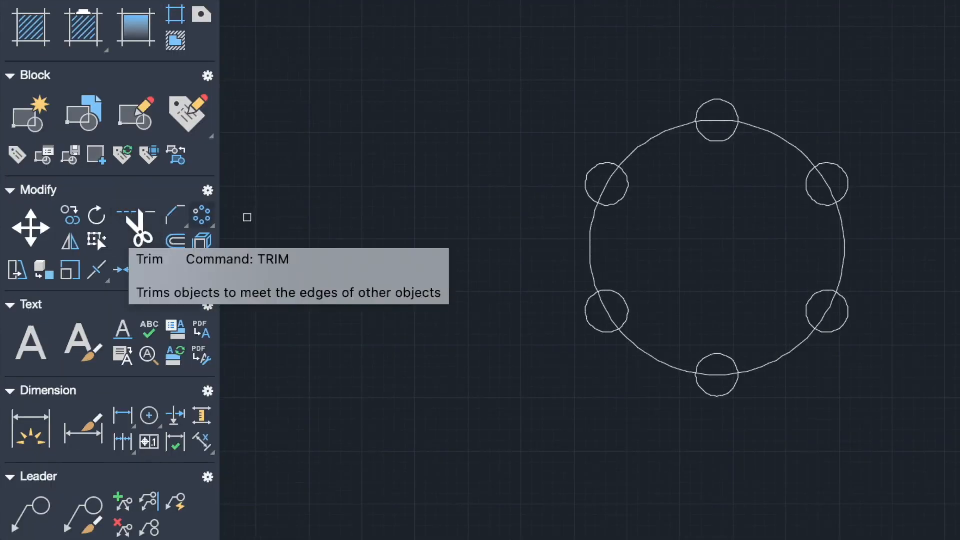
pyautogui.click(139, 235)
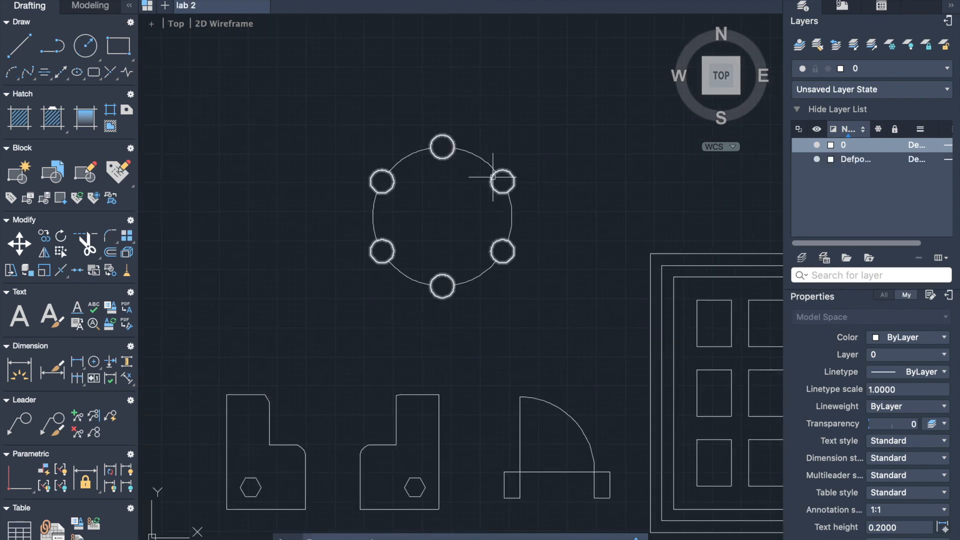
pyautogui.moveTo(441, 134)
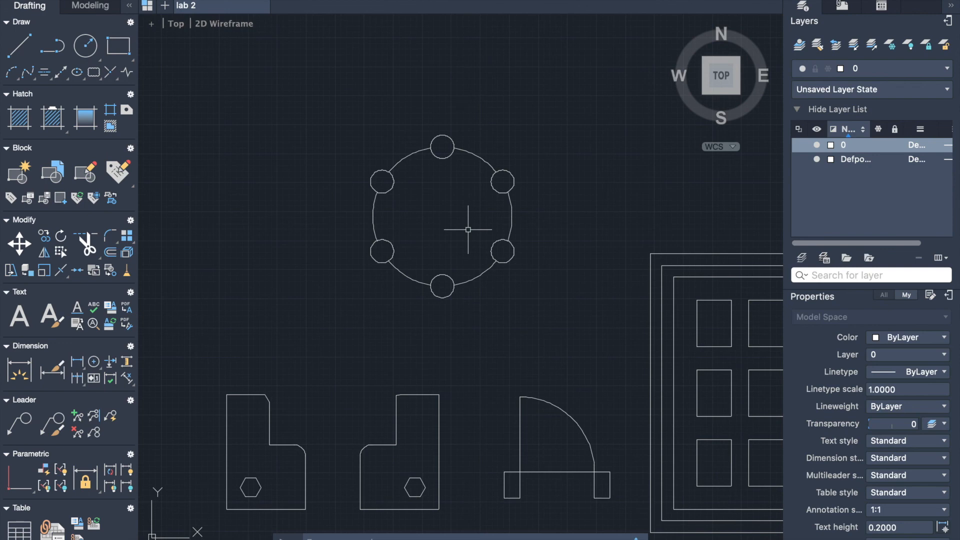
pyautogui.moveTo(466, 151)
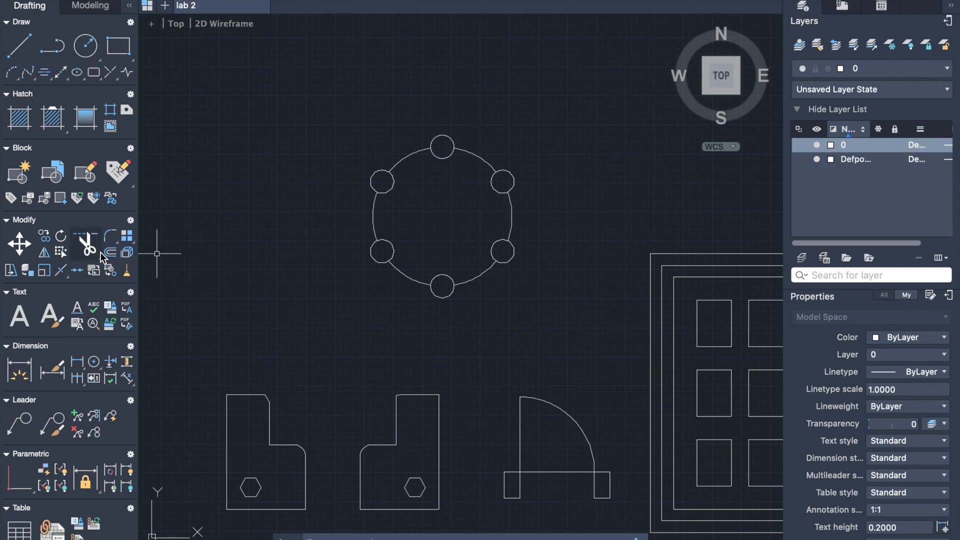
pyautogui.moveTo(161, 244)
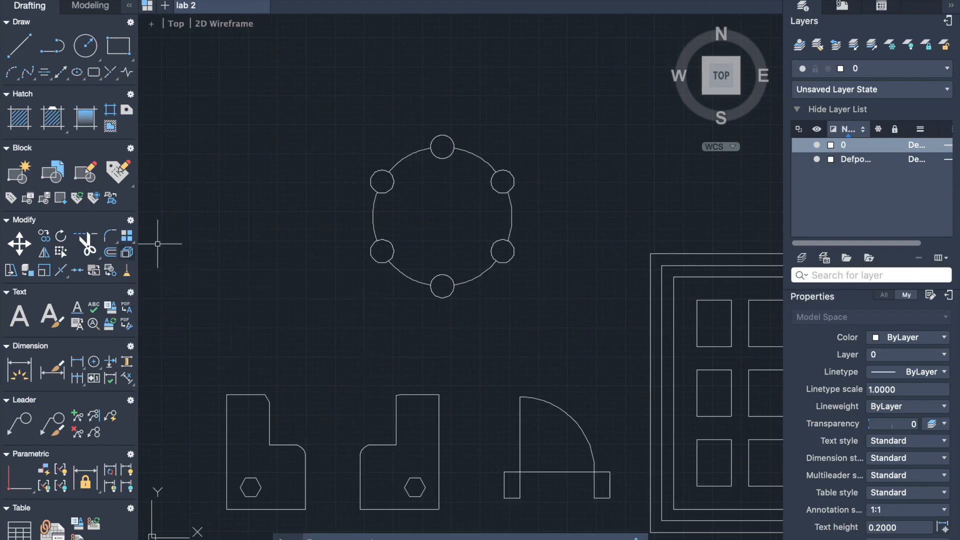
pyautogui.moveTo(182, 243)
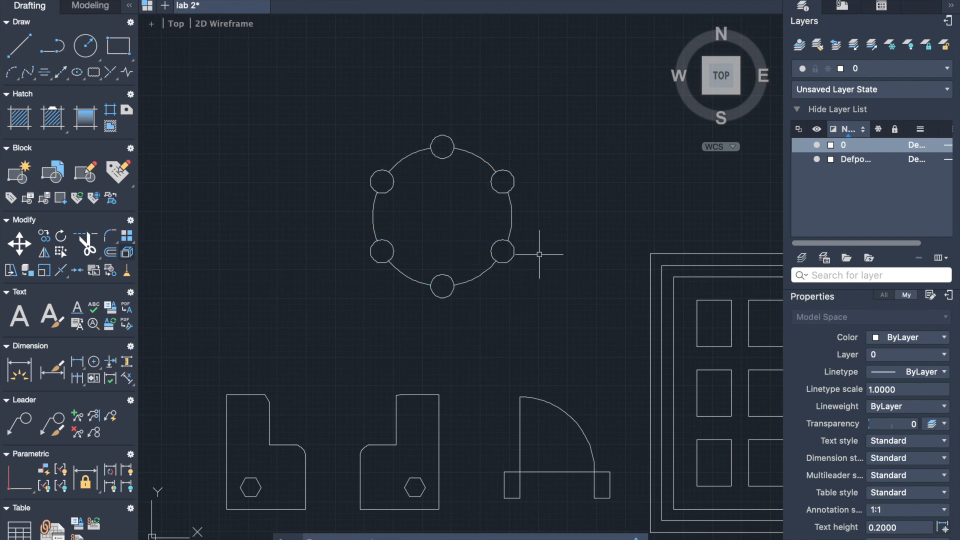
pyautogui.moveTo(493, 179)
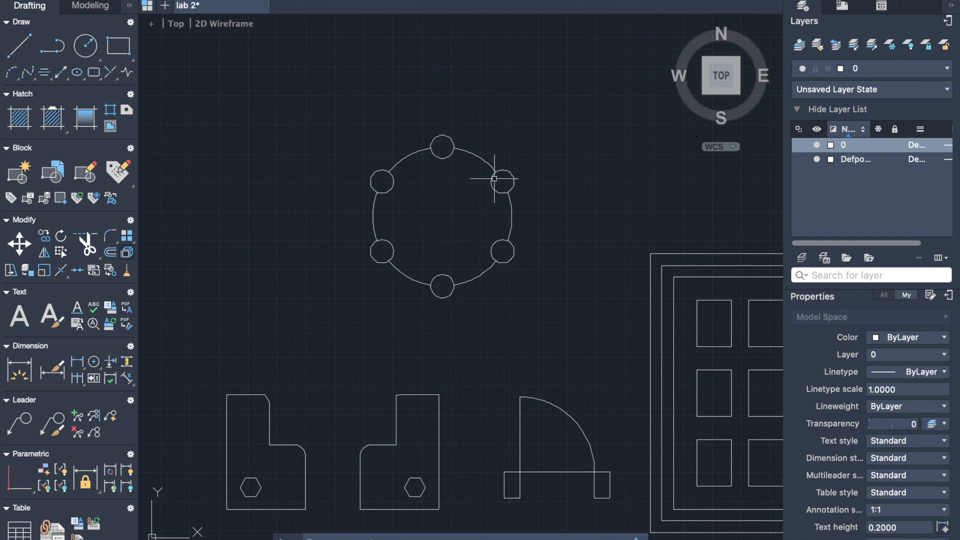
pyautogui.moveTo(355, 297)
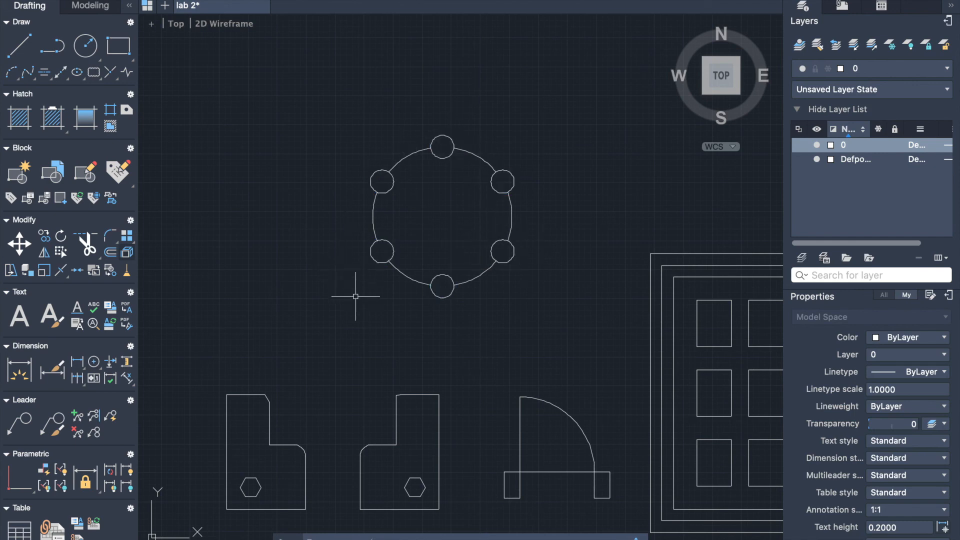